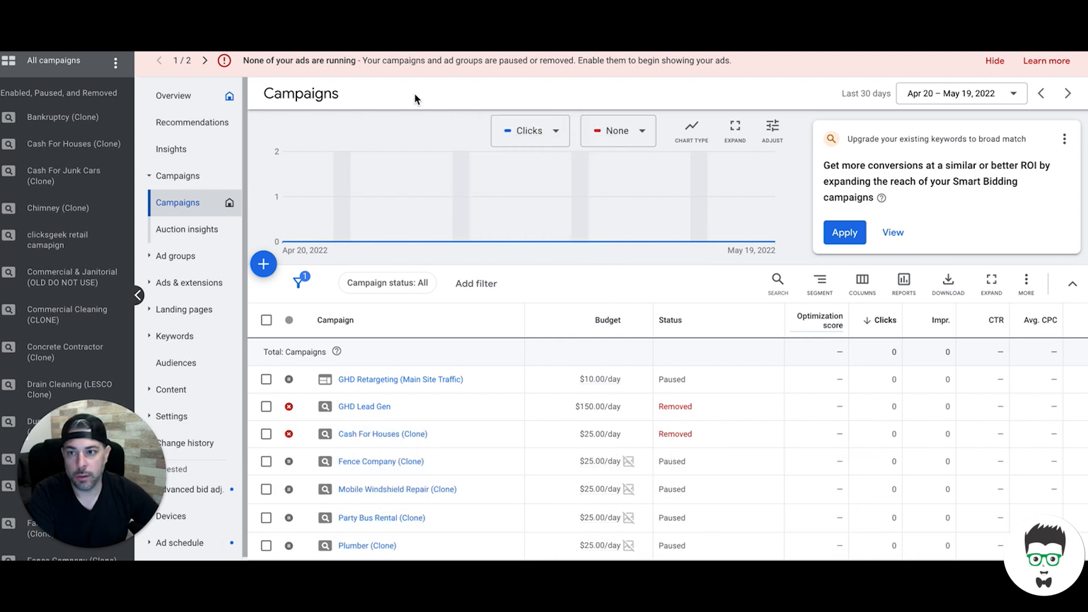
mouse_move(668, 93)
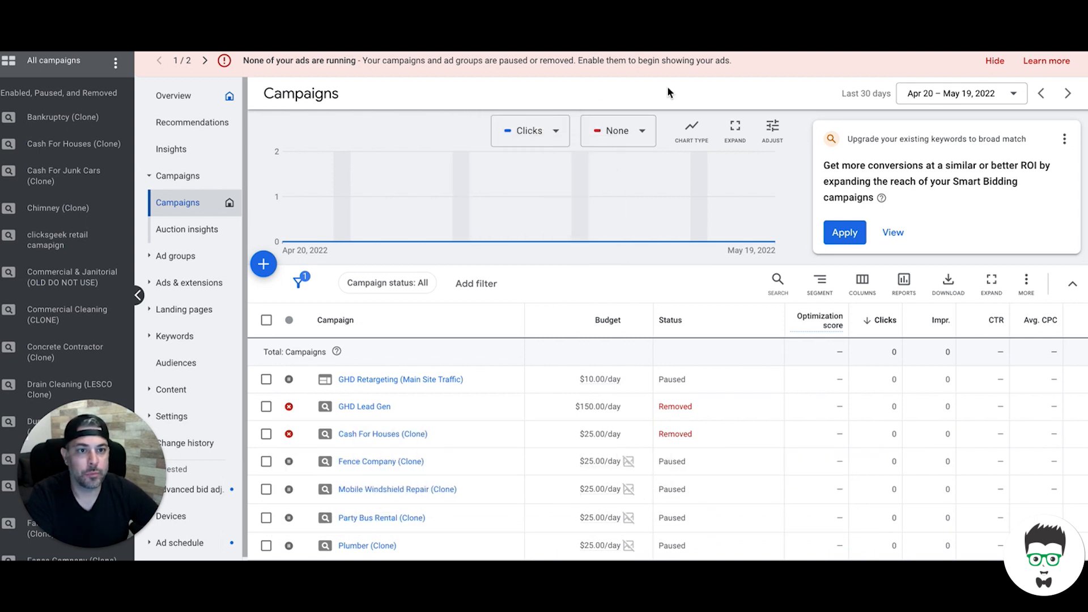
mouse_move(753, 91)
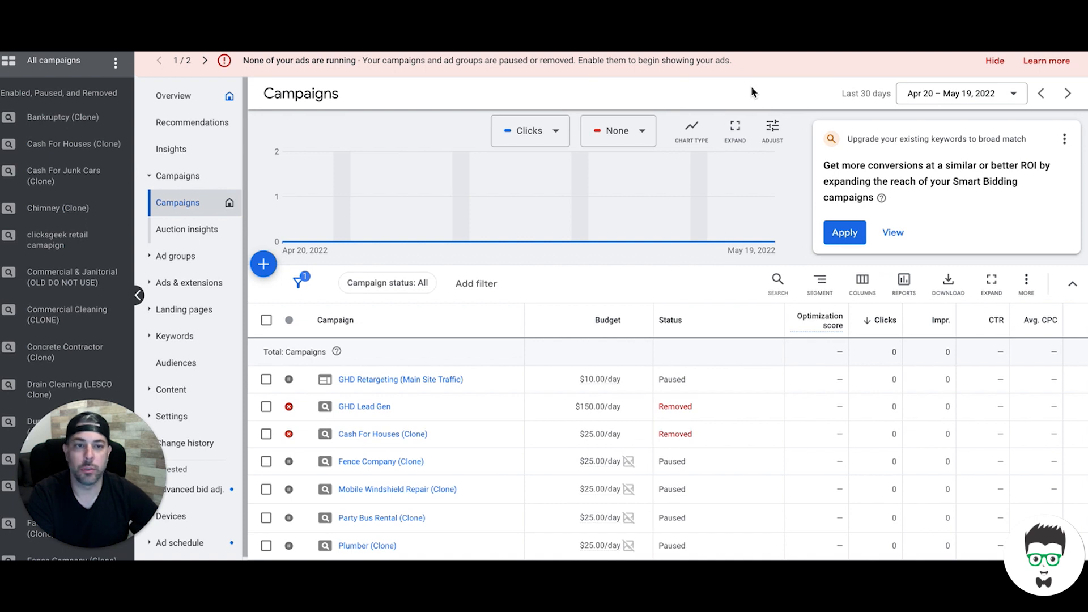
mouse_move(773, 97)
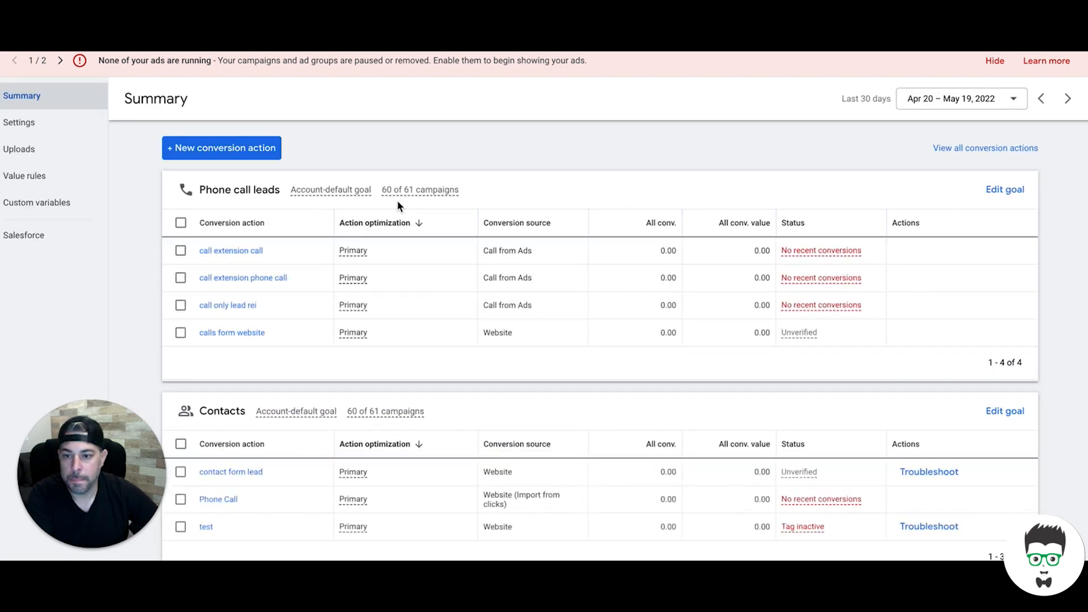
mouse_move(330, 172)
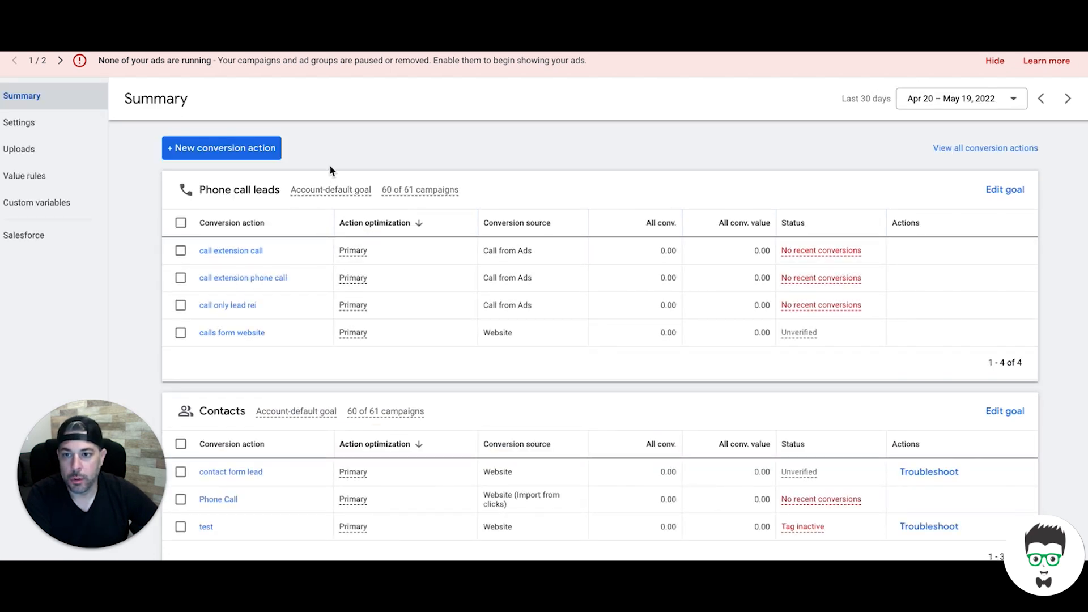
mouse_move(244, 78)
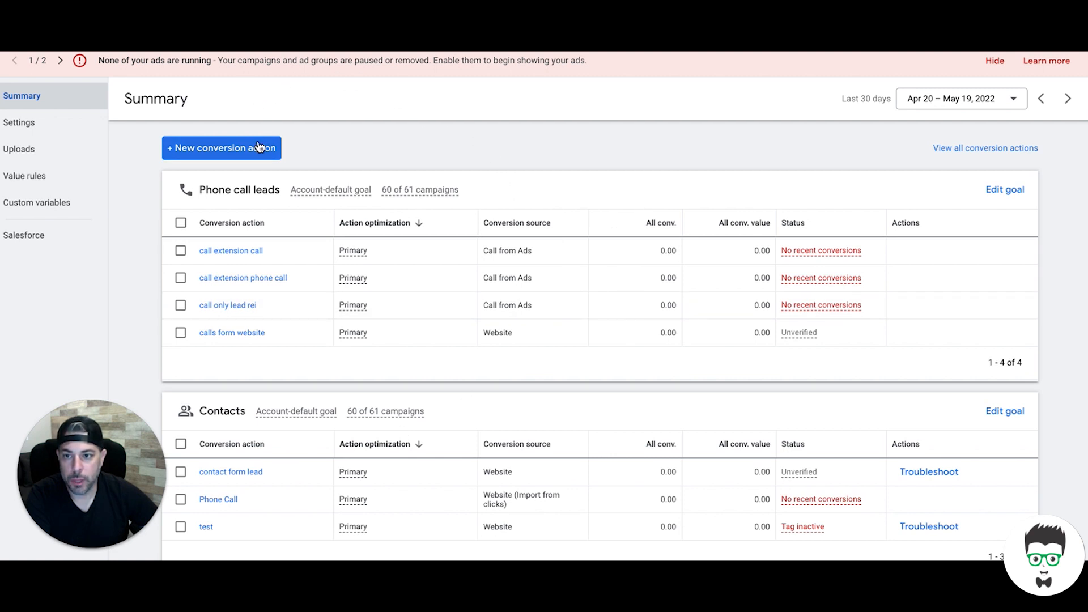
mouse_move(362, 155)
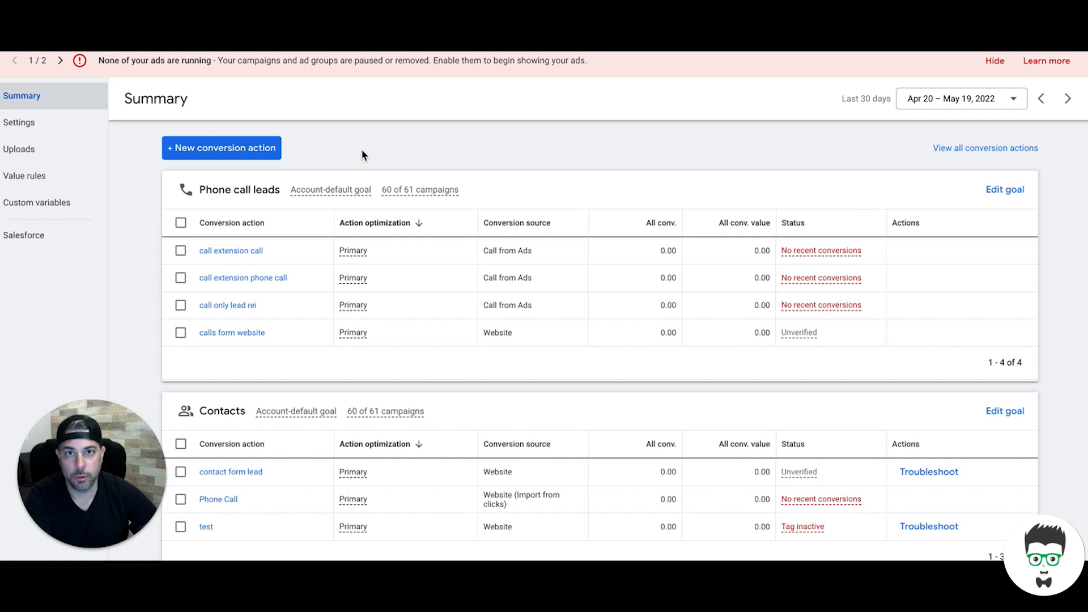
mouse_move(297, 149)
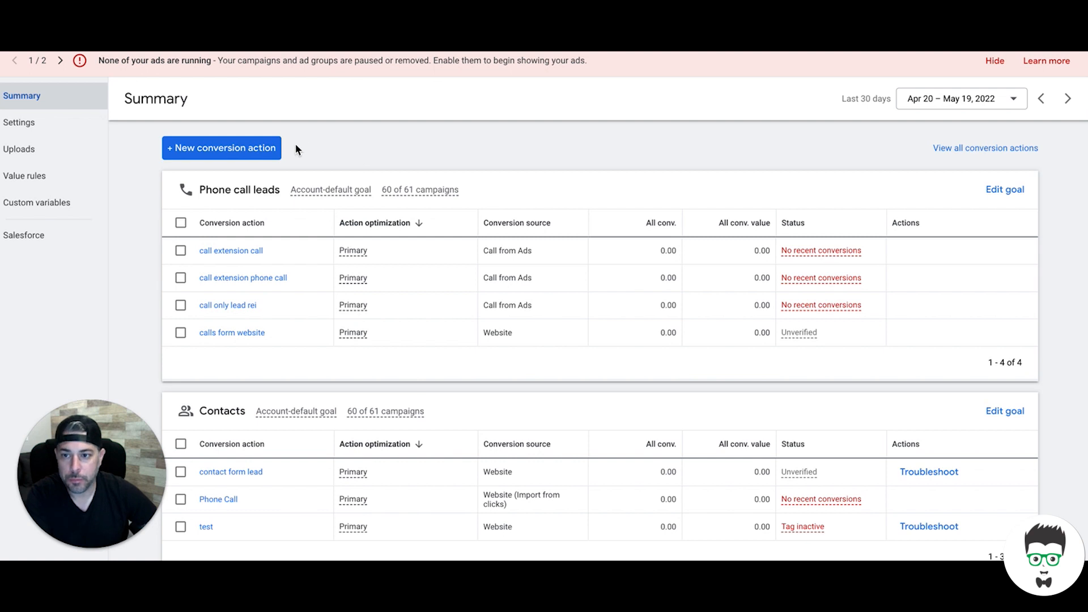
Start a new Website conversion action and scan the domain clicksgeek.com
left_click(220, 148)
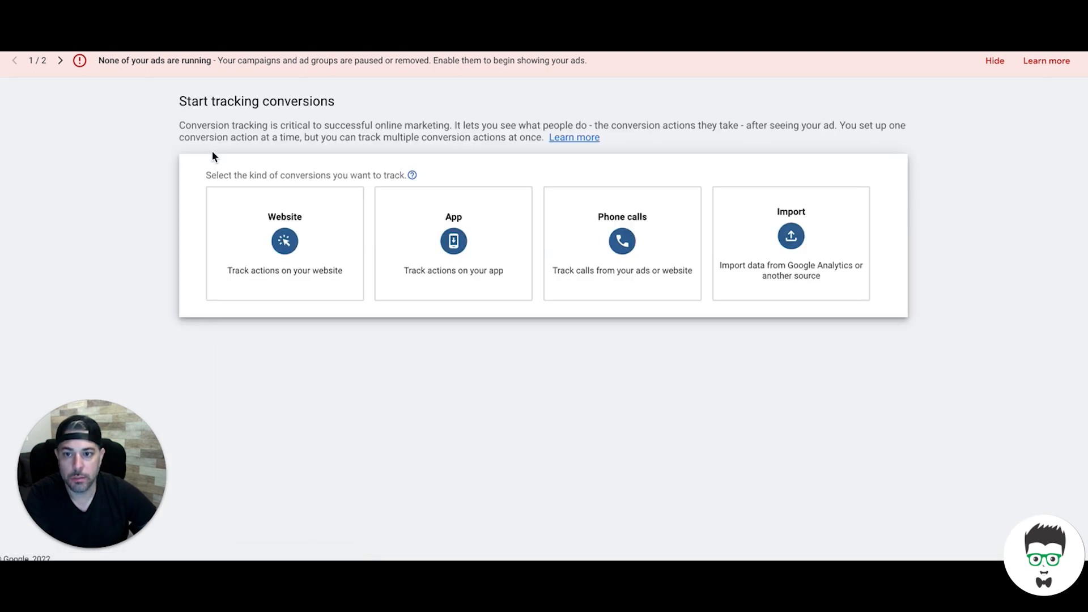
left_click(284, 243)
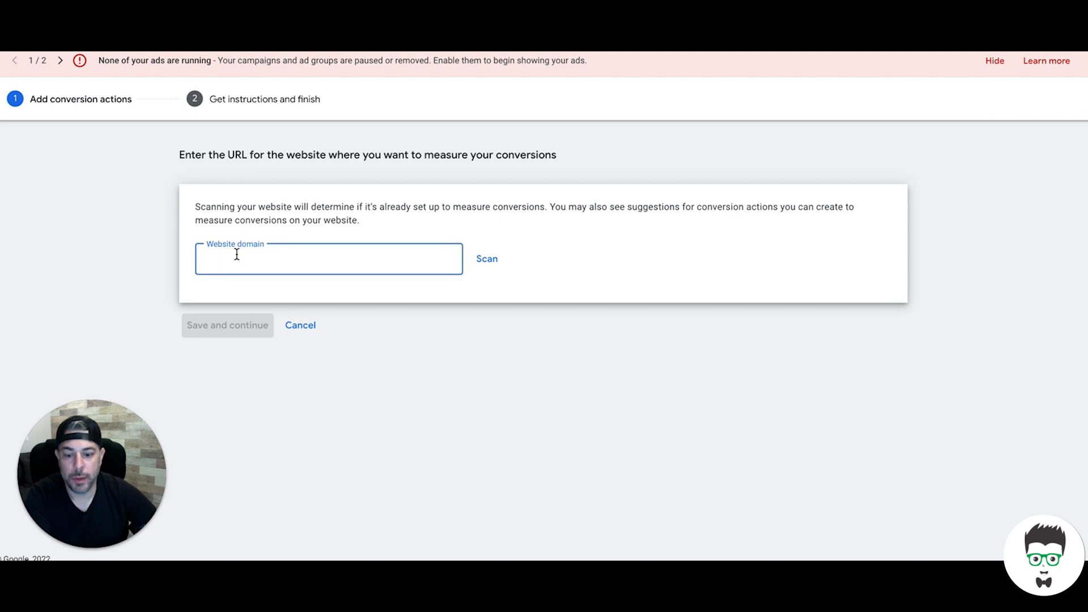
type("clicks")
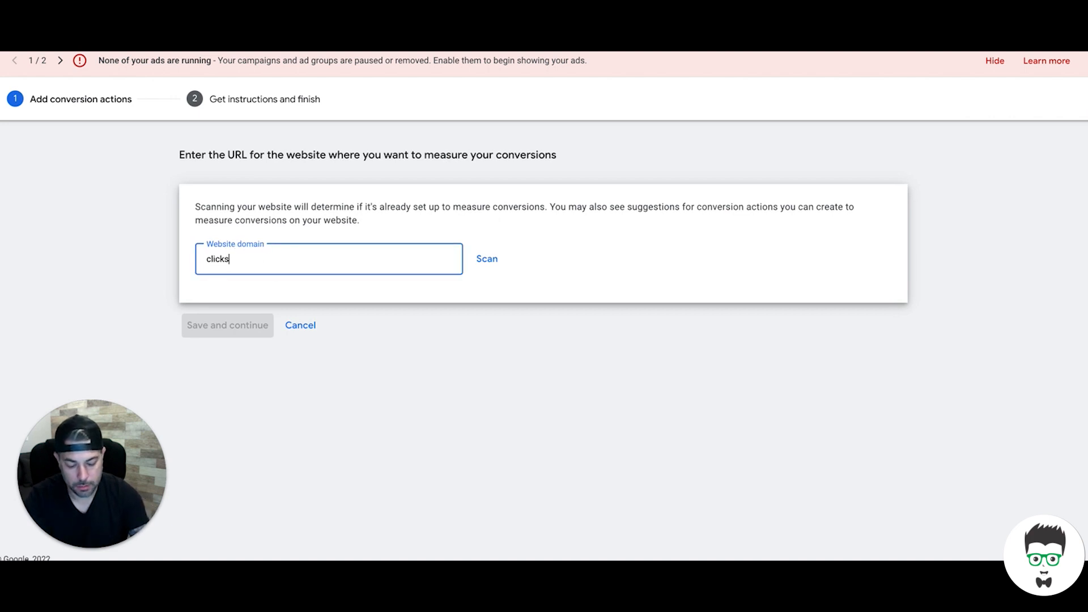
type("geek.co")
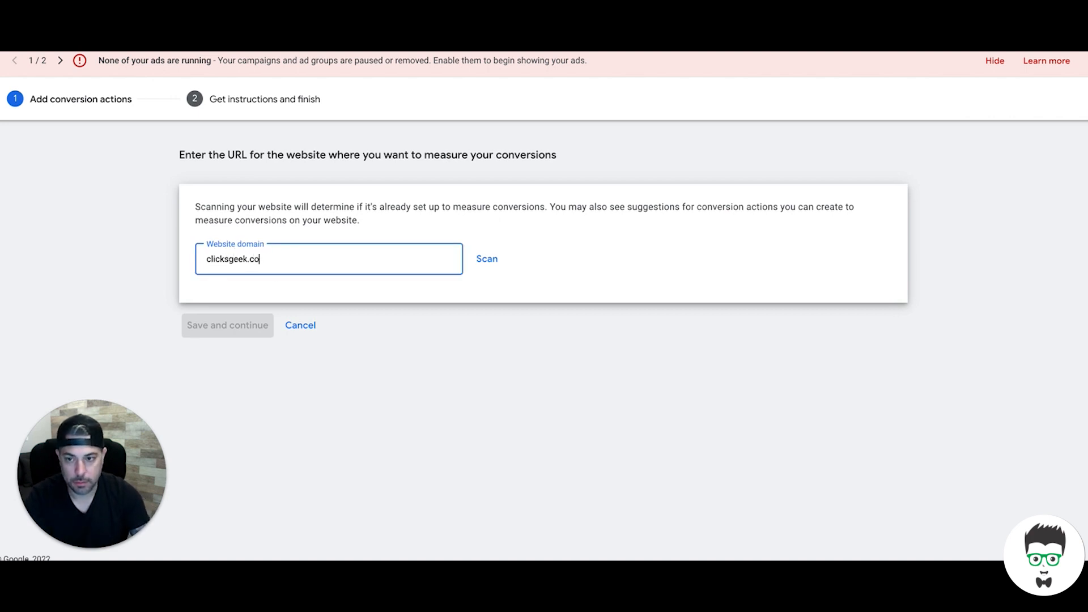
type("m")
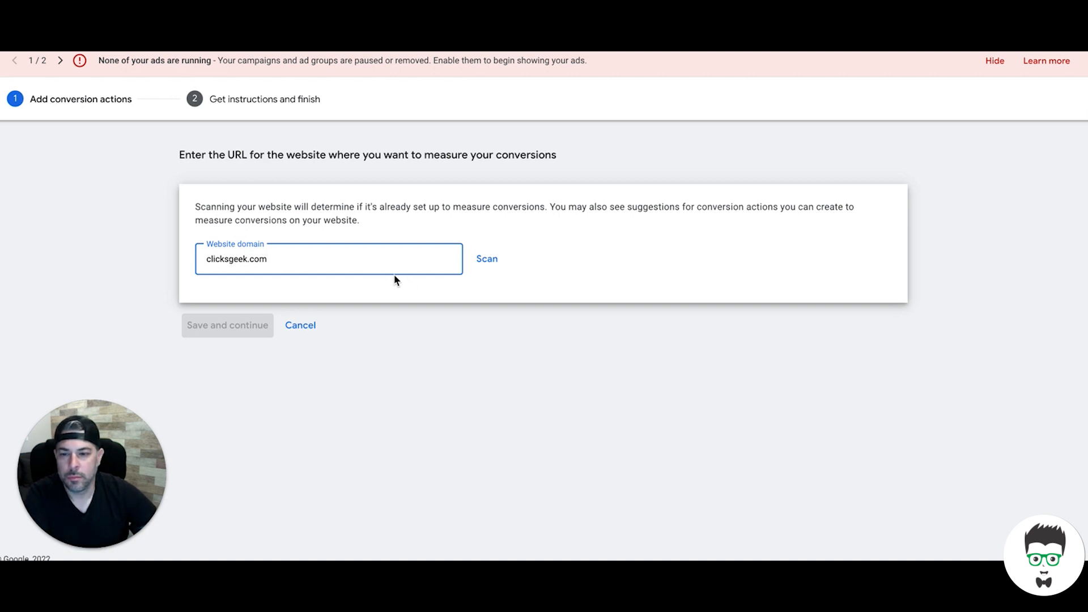
left_click(486, 259)
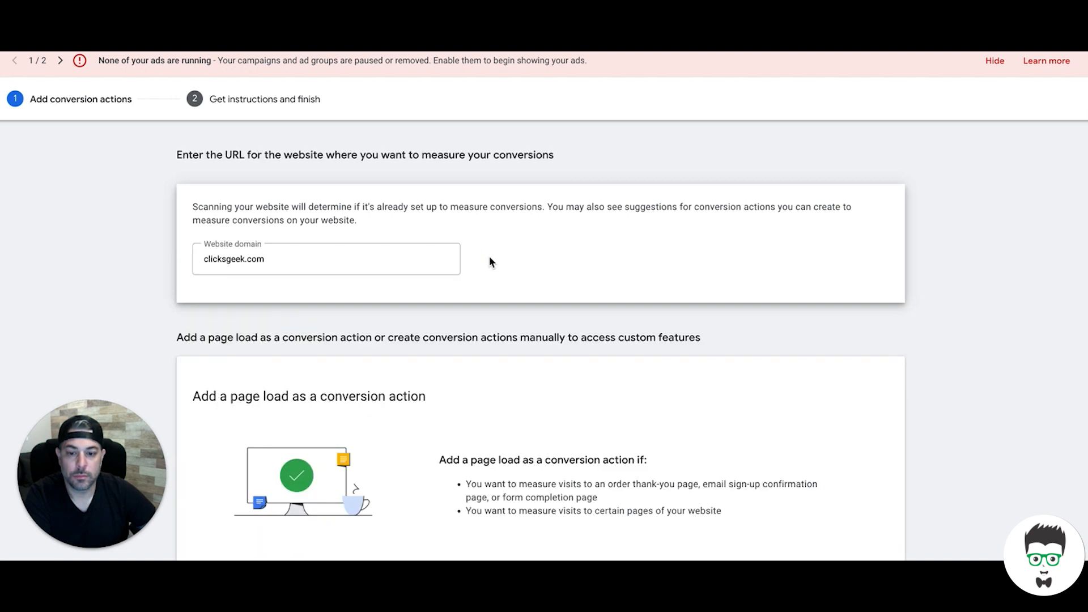
scroll("down", 3)
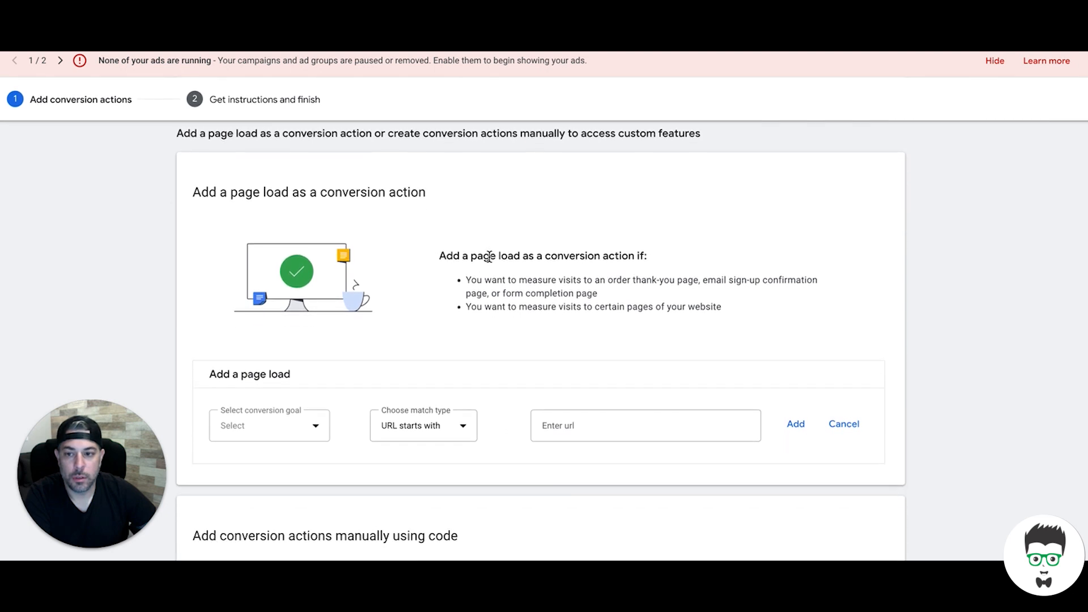
mouse_move(414, 209)
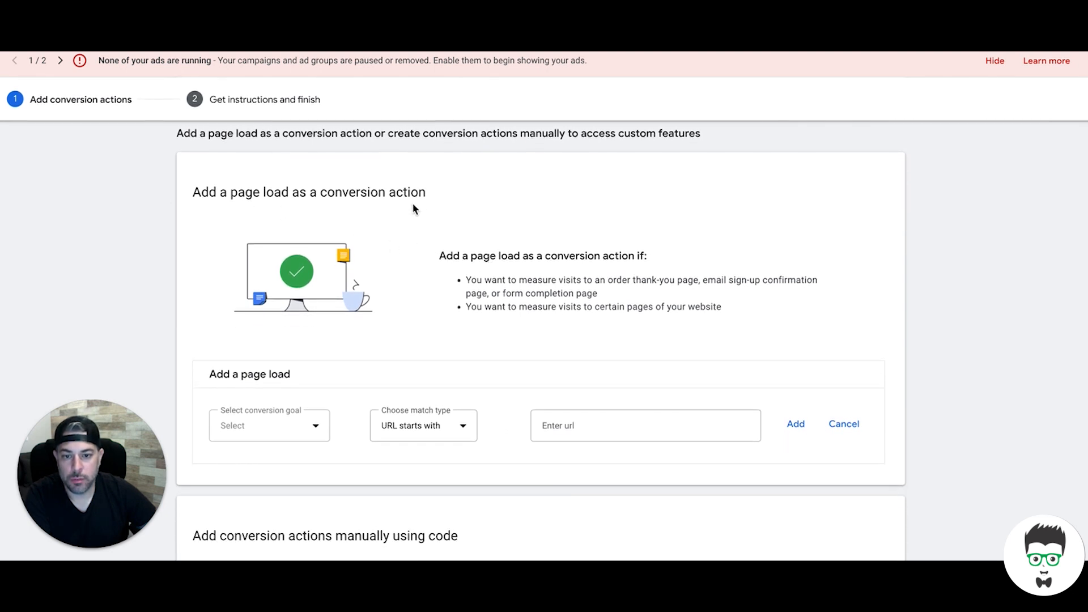
scroll("down", 3)
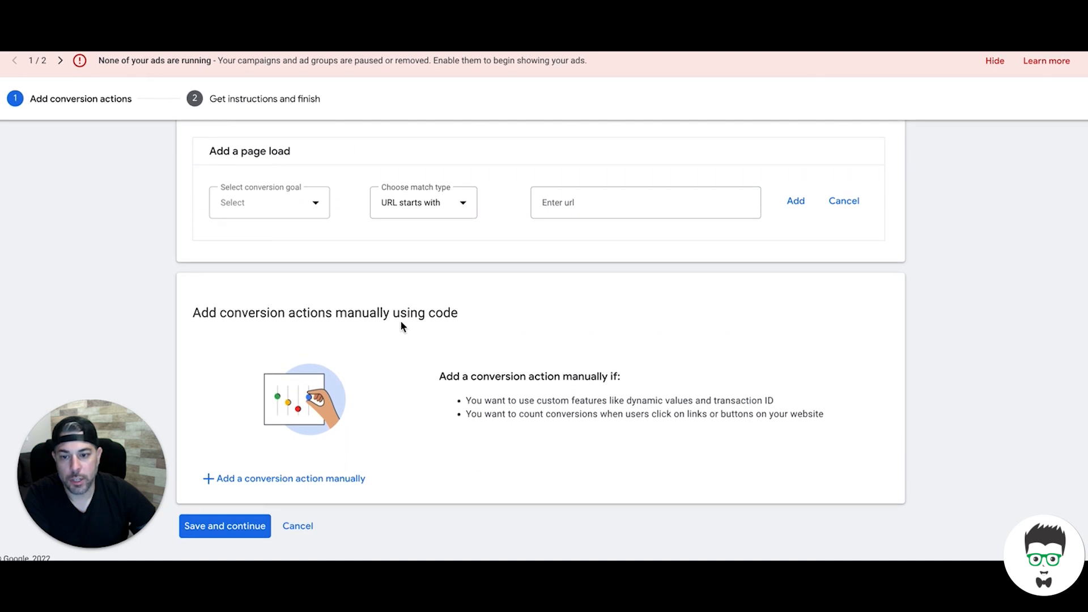
mouse_move(457, 350)
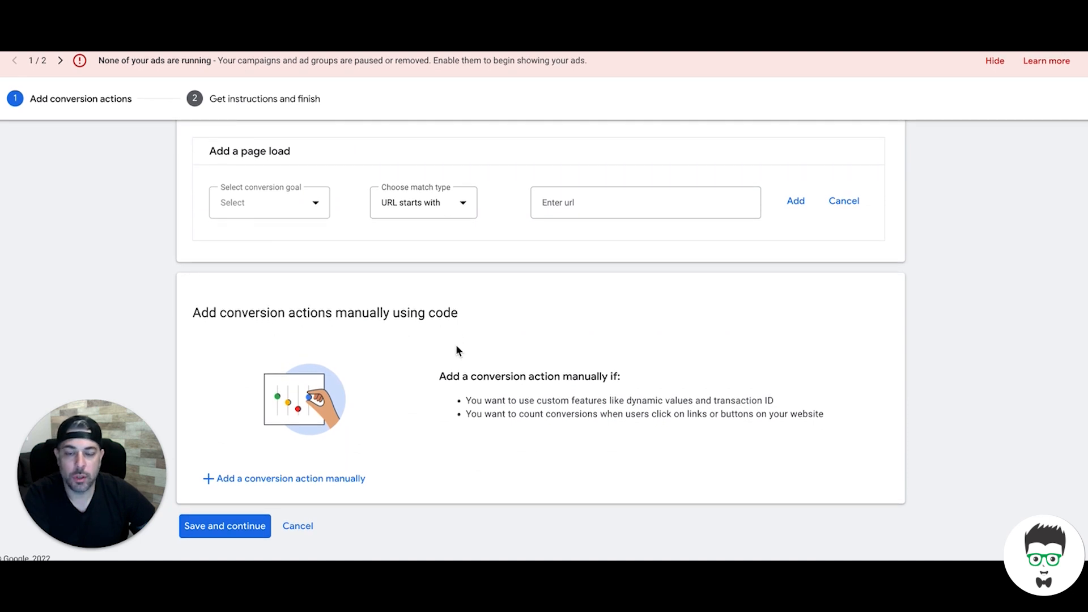
mouse_move(498, 356)
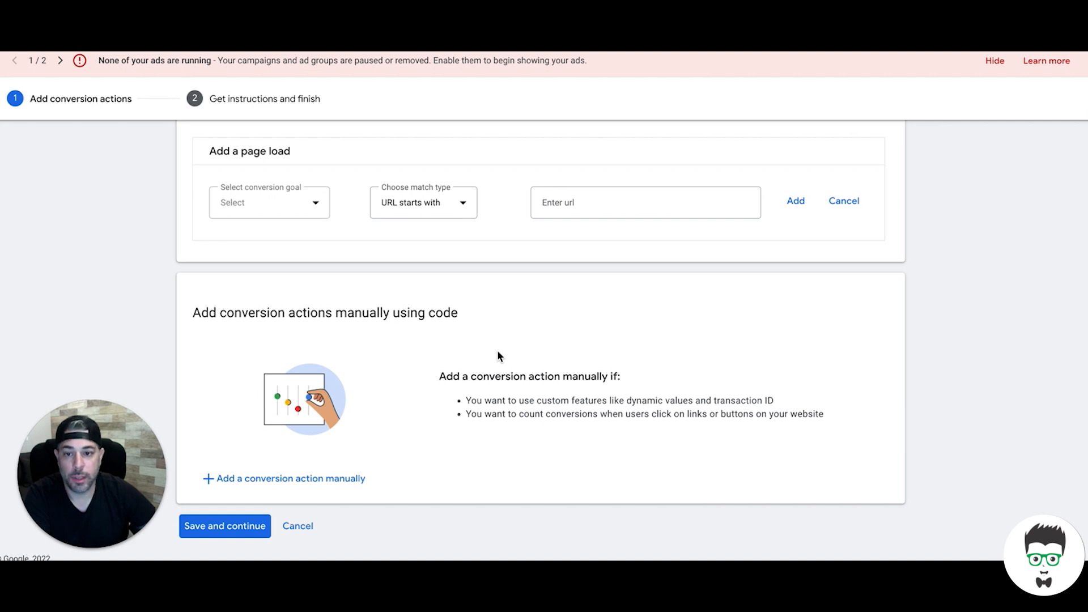
mouse_move(465, 335)
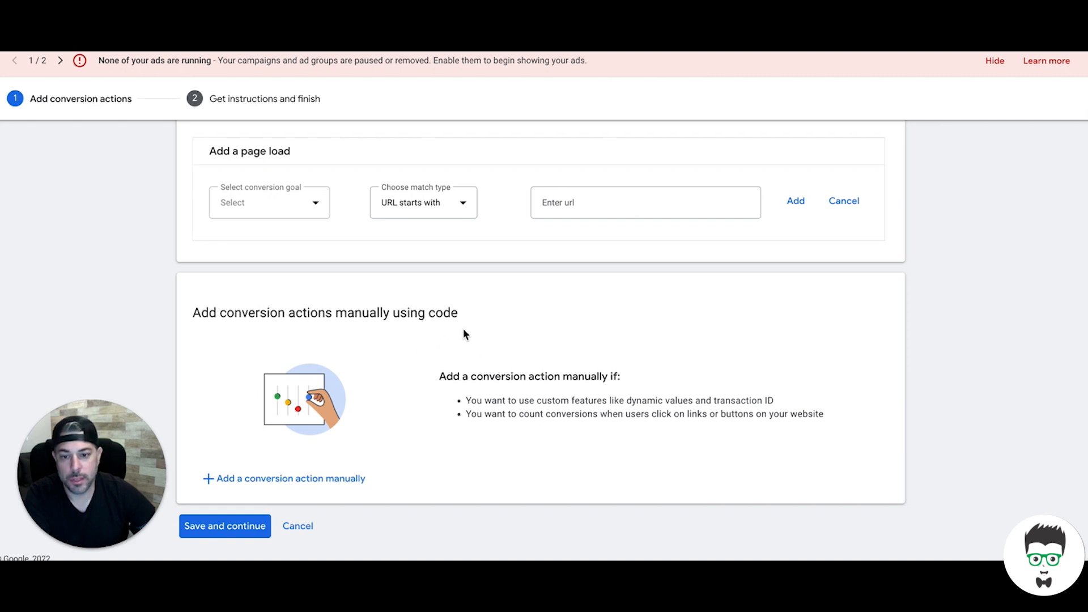
scroll("up", 3)
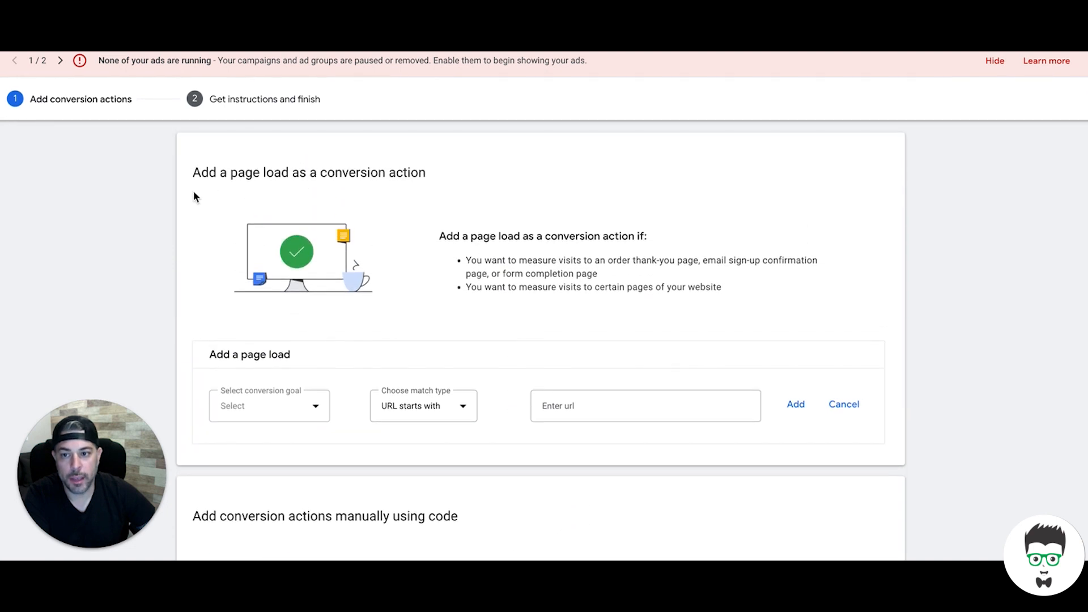
mouse_move(448, 346)
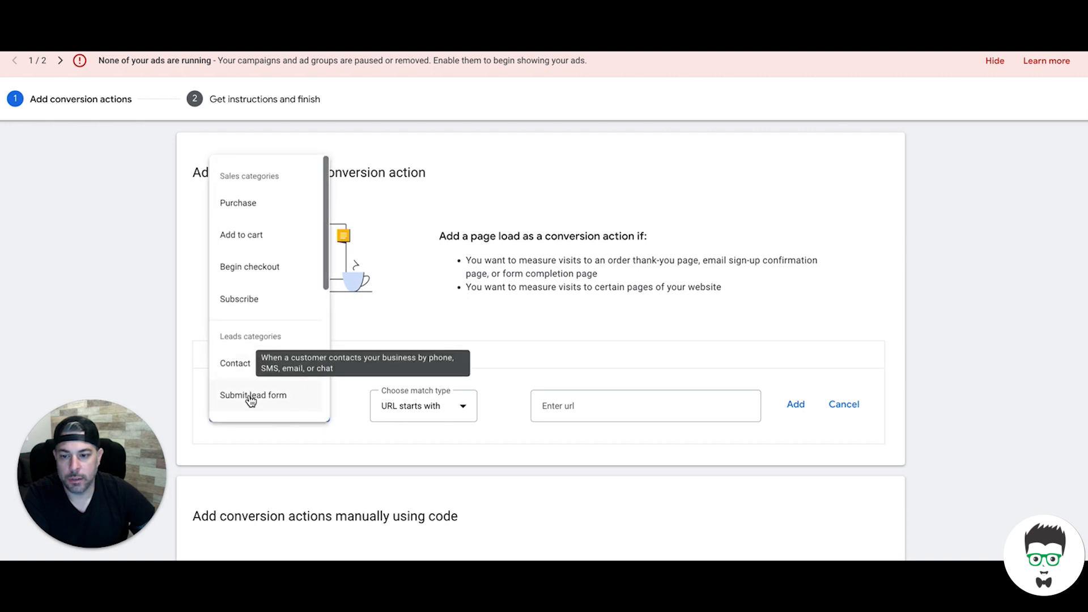
mouse_move(235, 366)
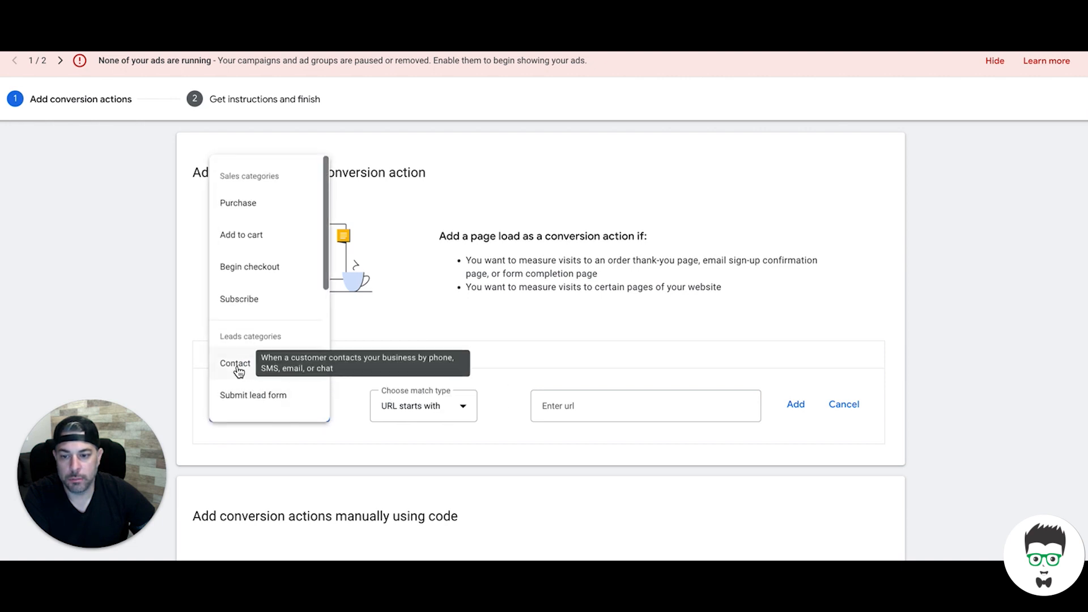
Set the page-load goal to Contact and enter the URL clcicksgeek.com/thank-you
left_click(235, 363)
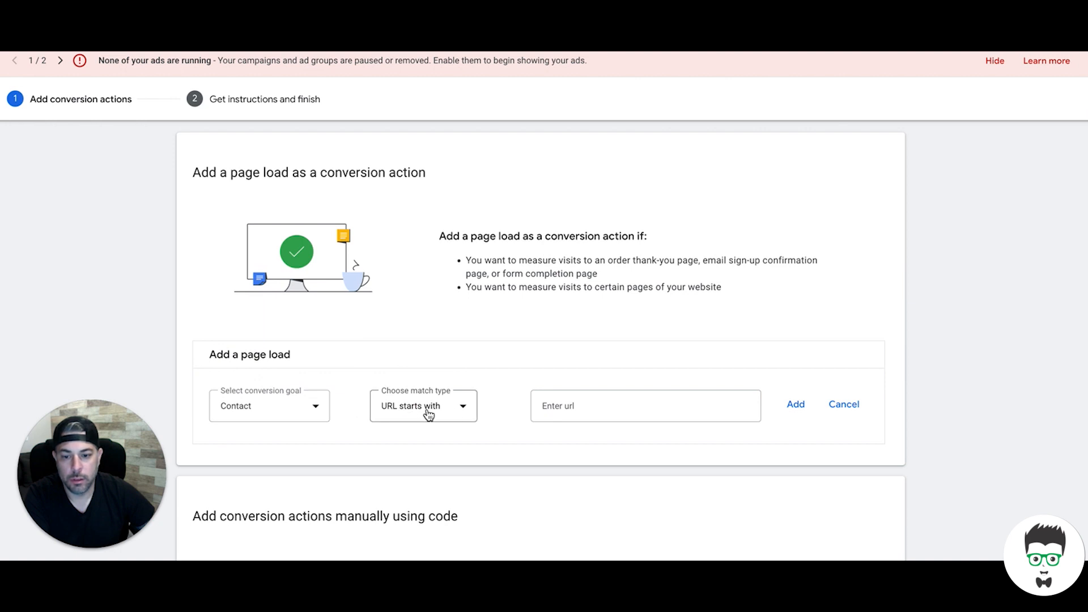
left_click(645, 406)
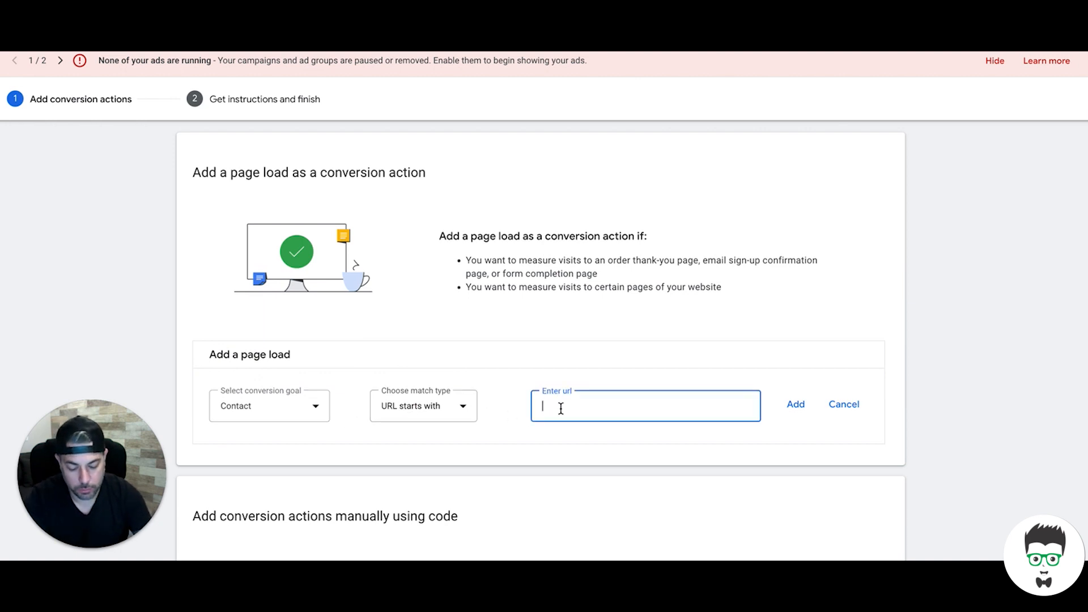
type("clcicks")
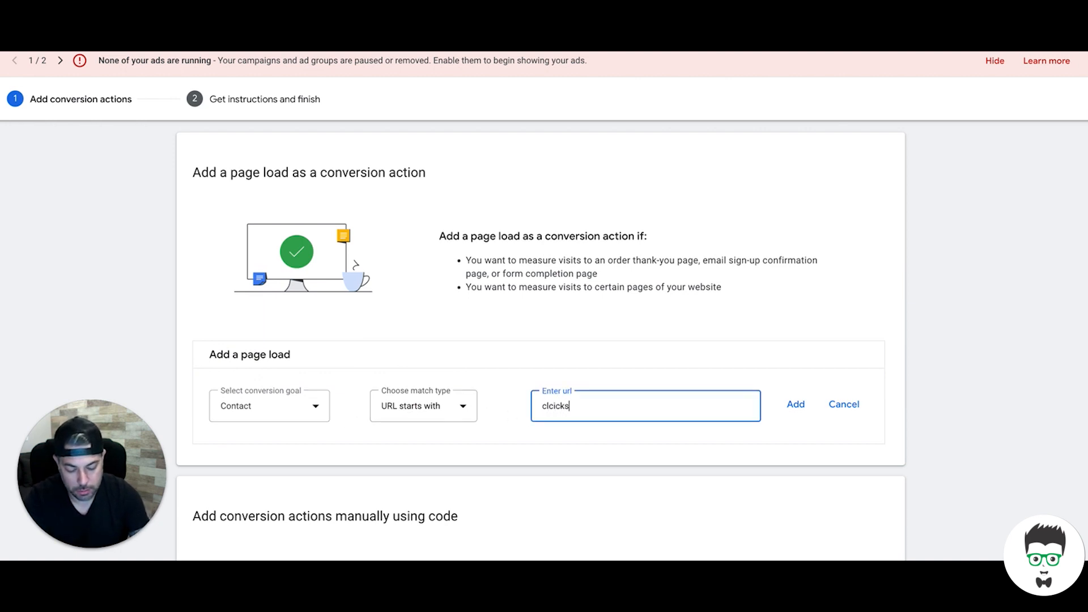
type("geek.com")
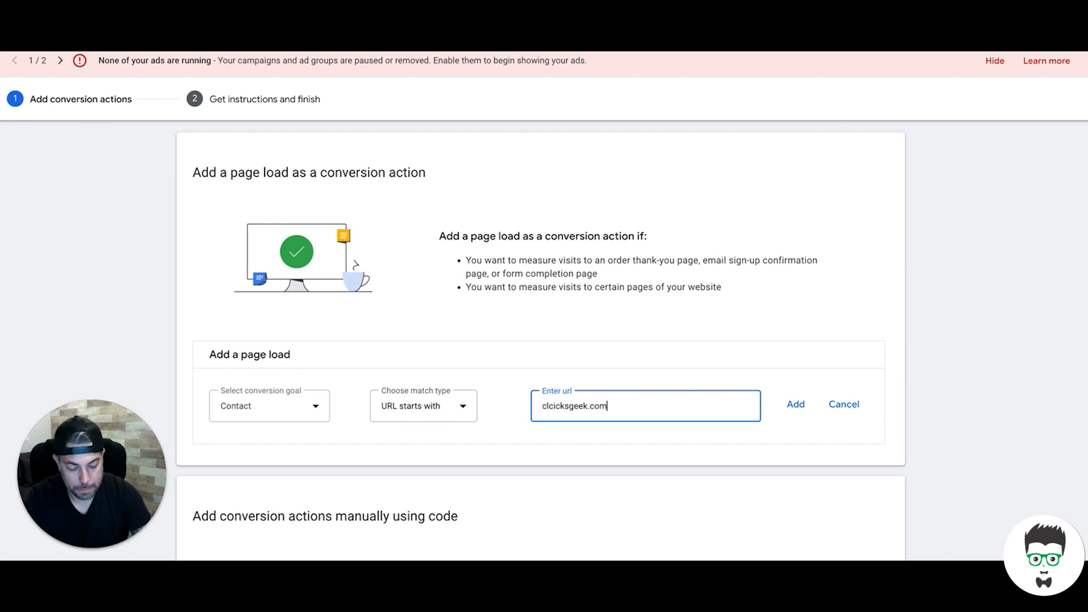
type("/thank")
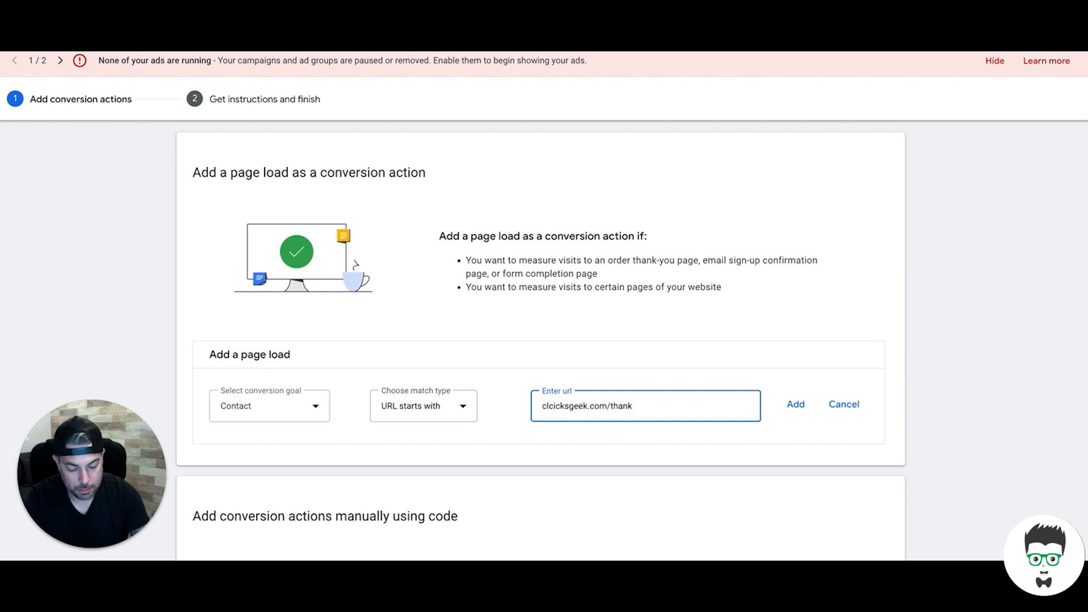
type("-you")
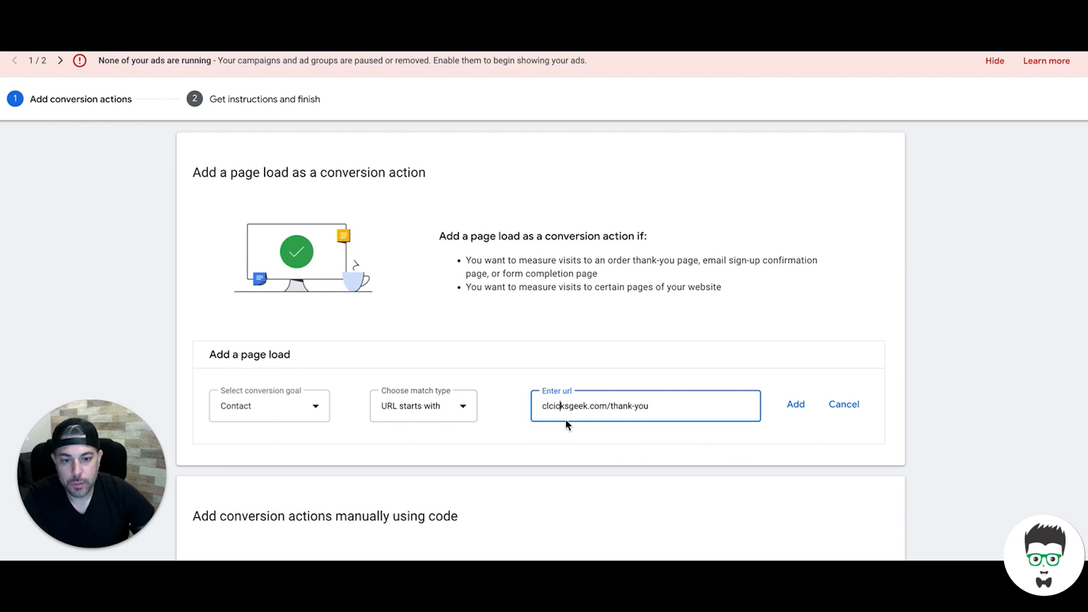
mouse_move(637, 417)
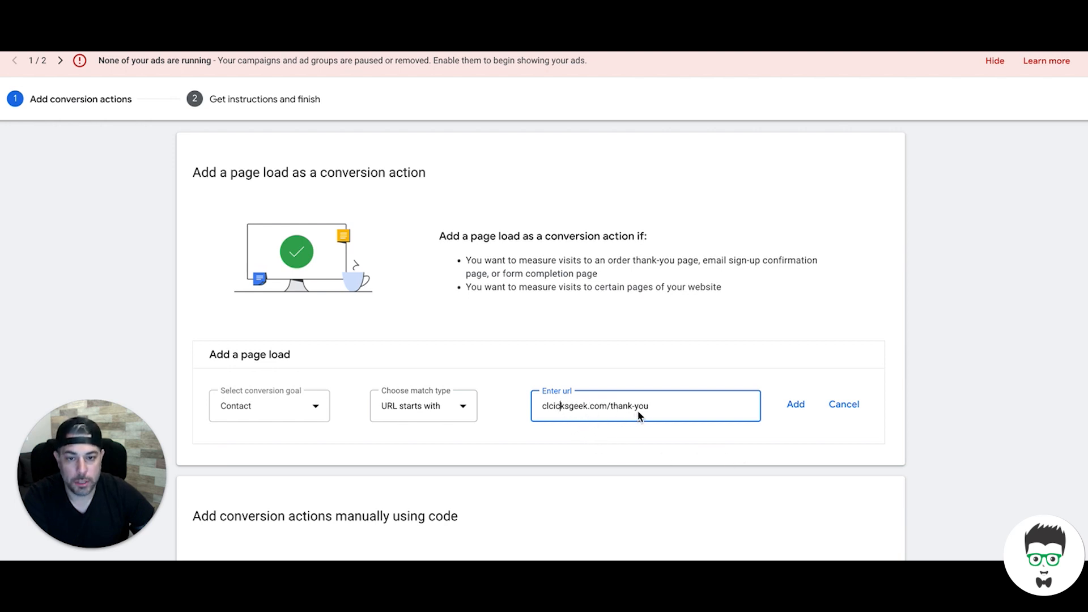
mouse_move(579, 420)
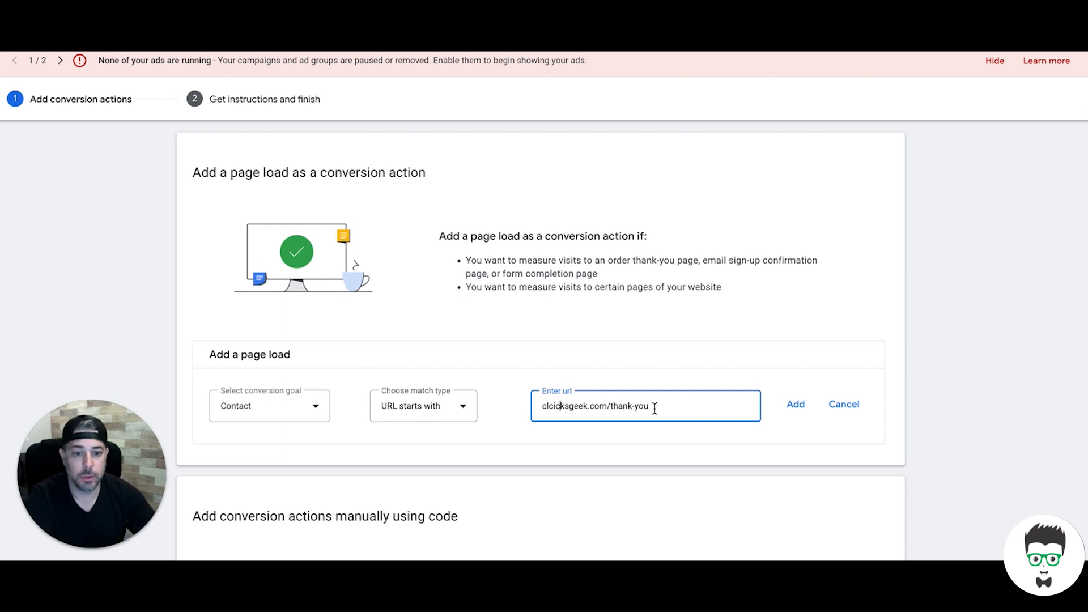
Add the thank-you page load, retrying after correcting the domain typo
left_click(795, 405)
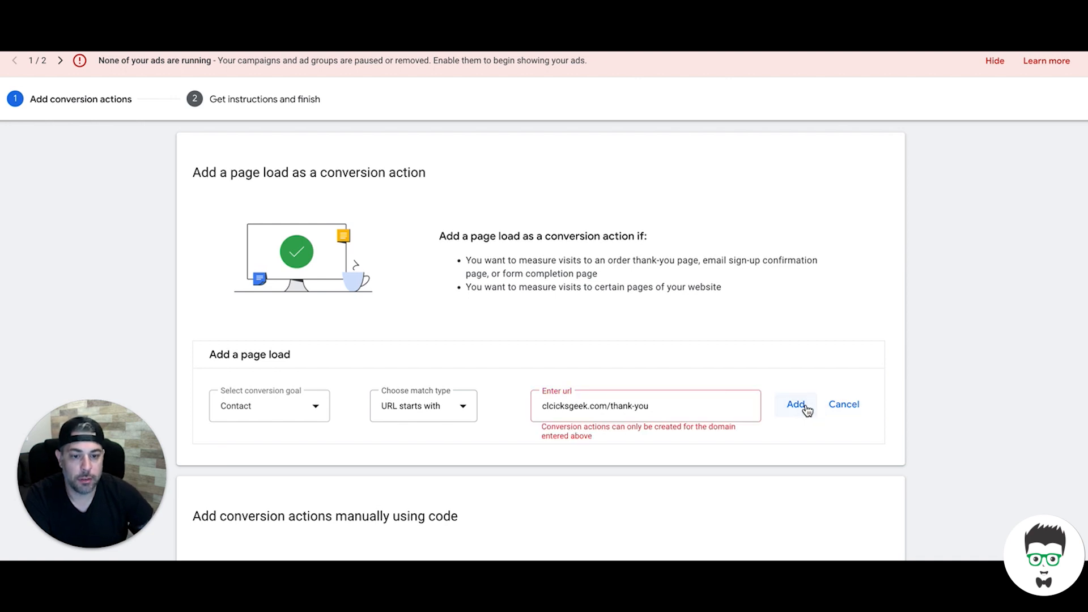
mouse_move(624, 417)
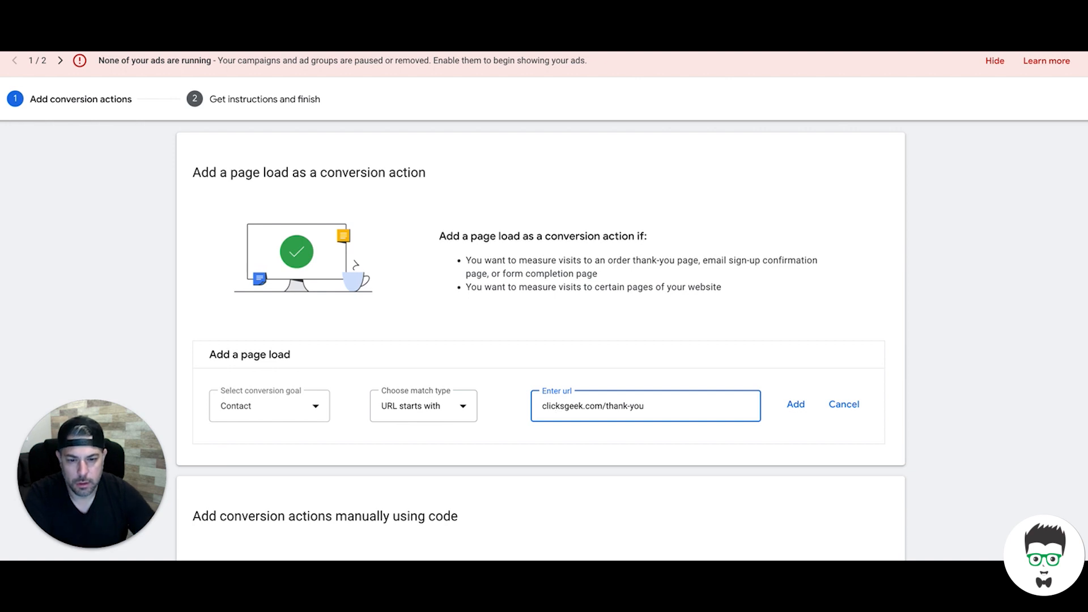
left_click(795, 405)
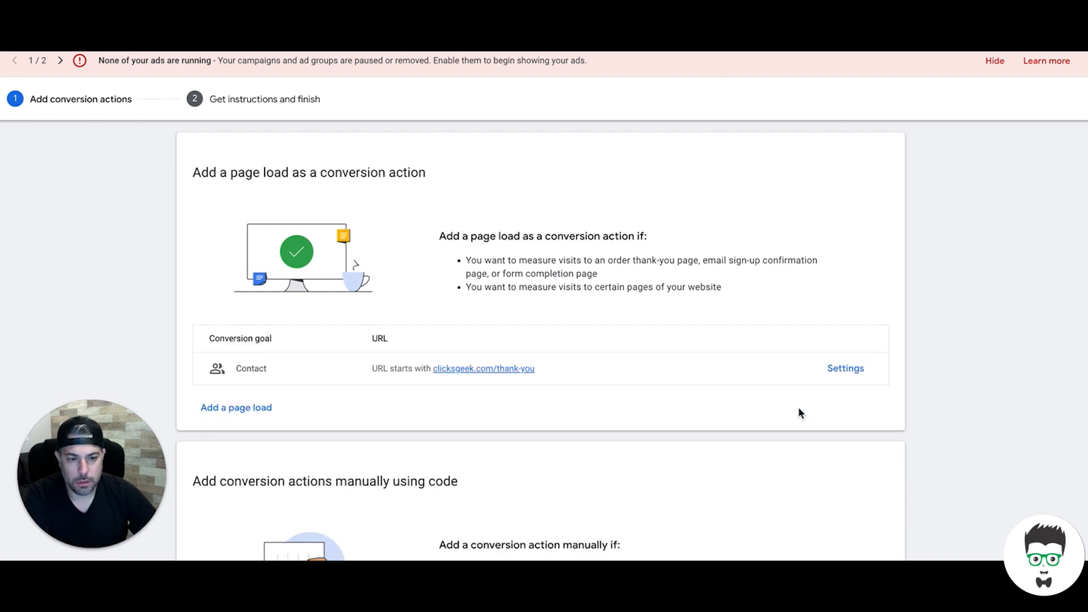
mouse_move(564, 381)
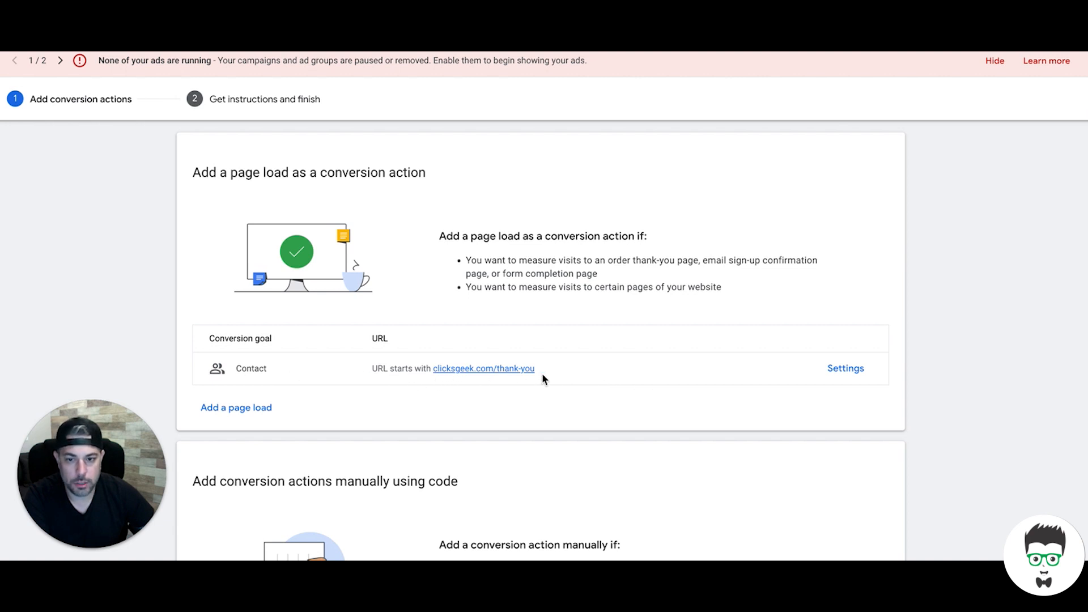
Save the Contact thank-you conversion, review its global site tag code, and finish
scroll("down", 3)
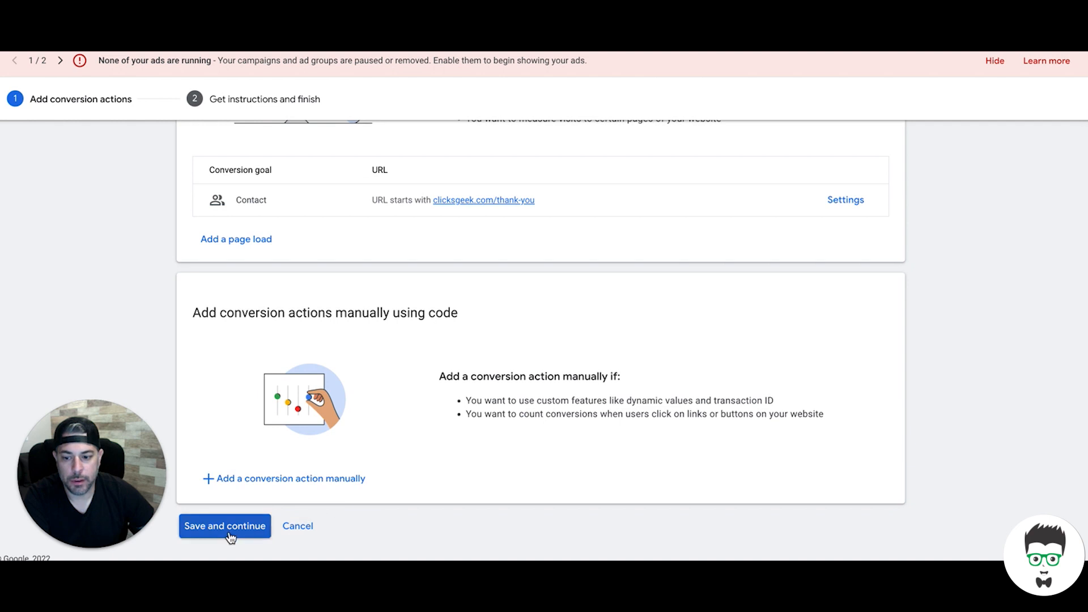
left_click(225, 526)
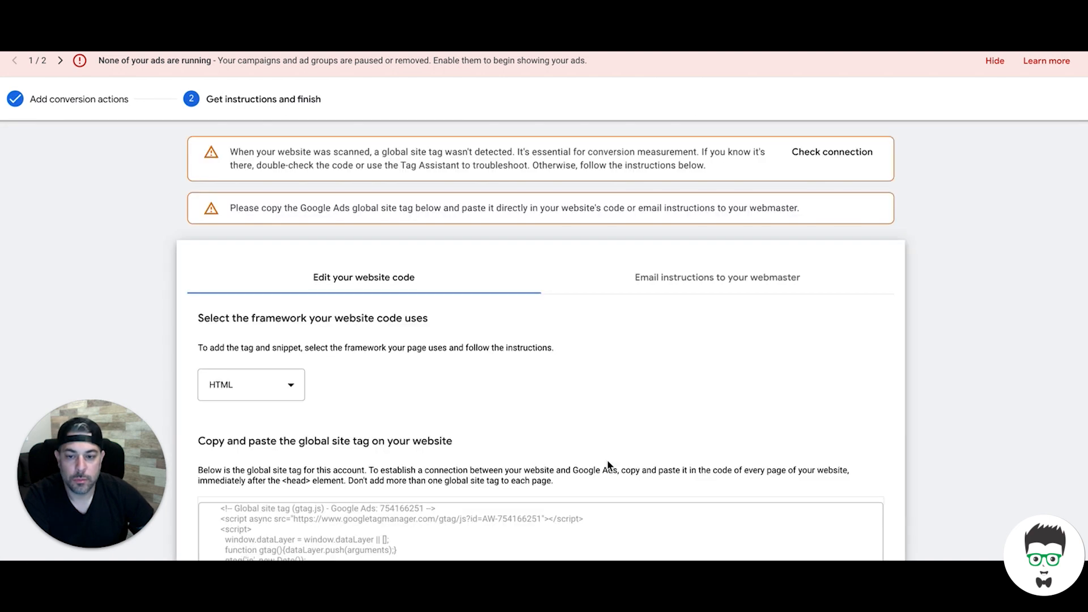
scroll("down", 3)
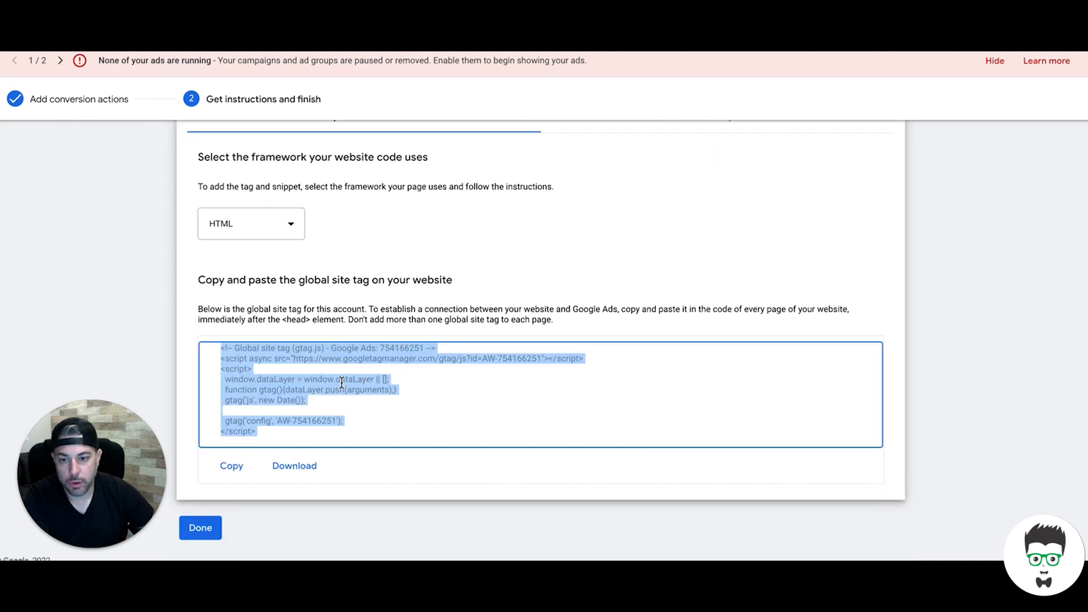
mouse_move(500, 316)
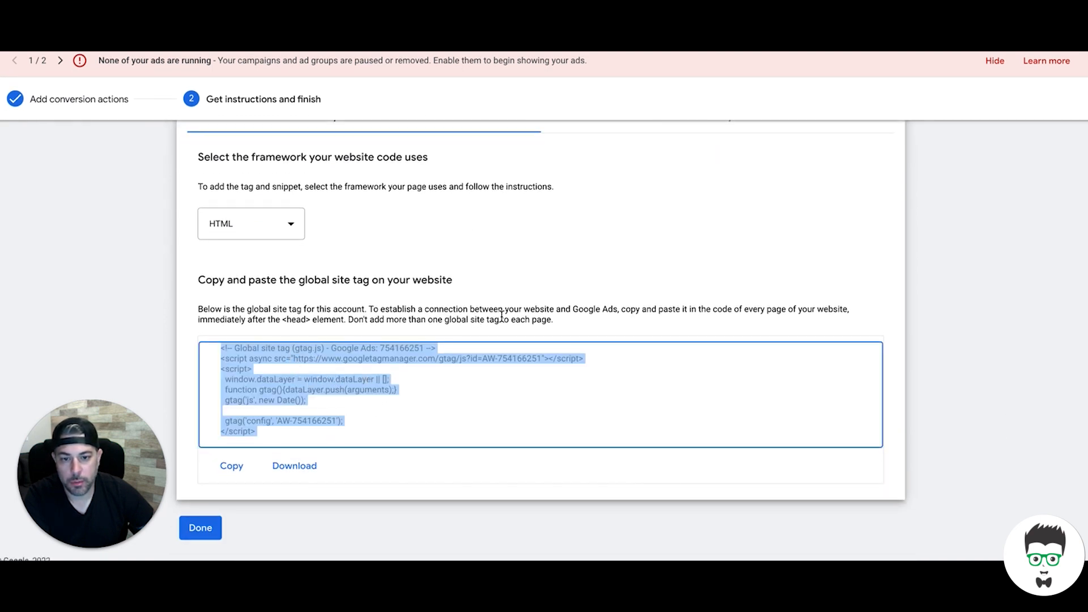
mouse_move(684, 310)
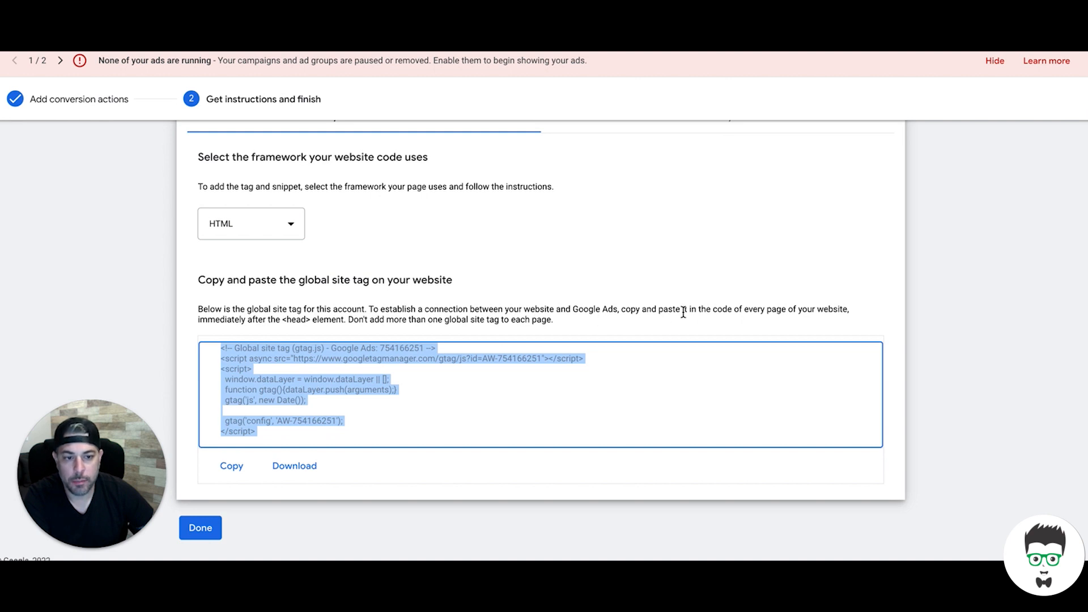
mouse_move(310, 320)
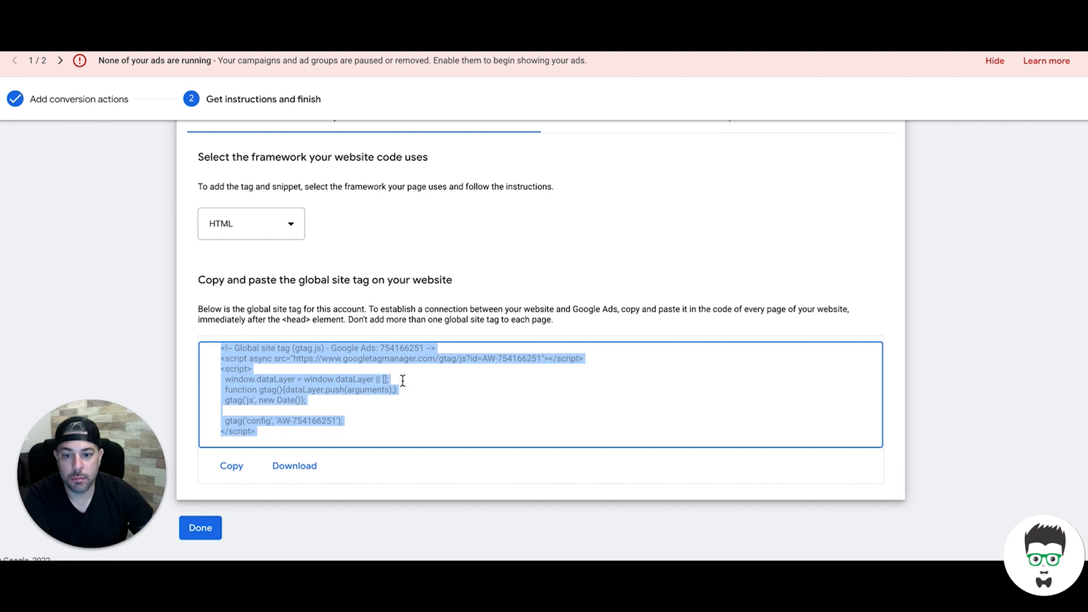
left_click(200, 528)
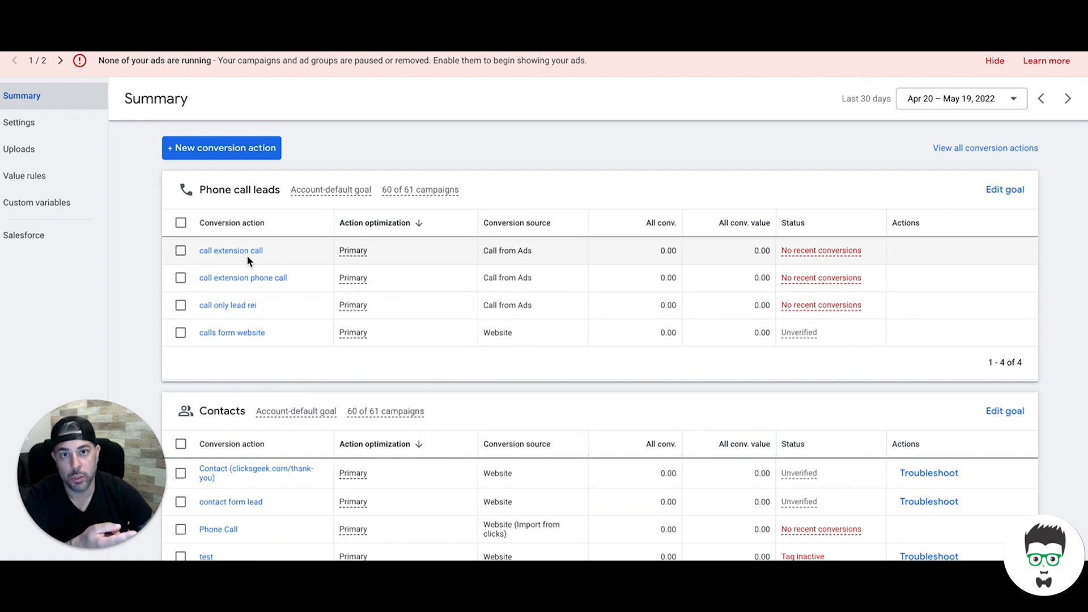
mouse_move(345, 170)
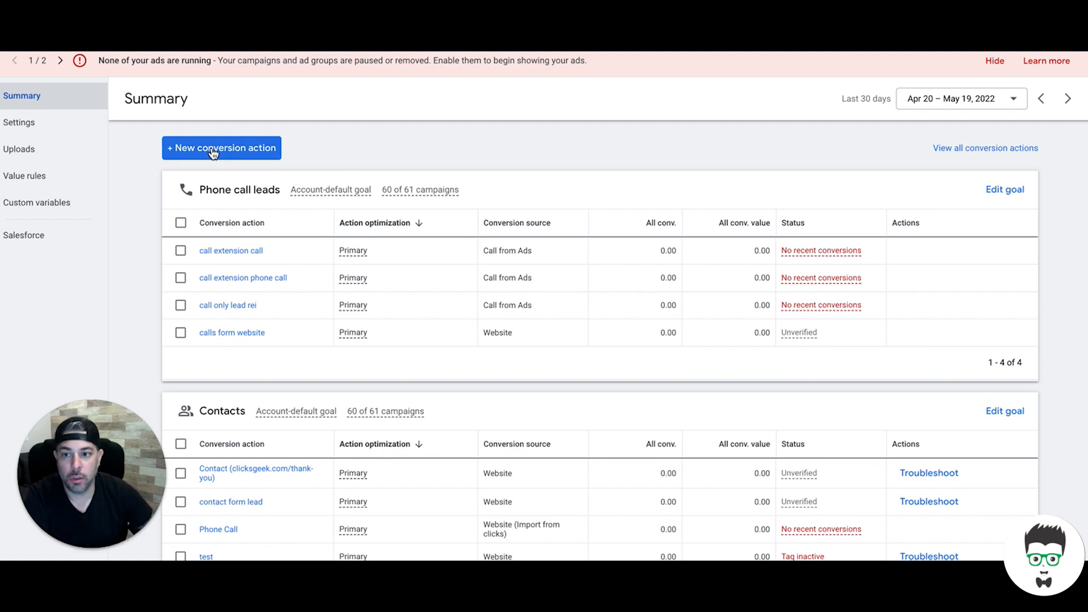
Begin a second Website conversion action, scan the site's domain, and reach the manual-code options
left_click(222, 148)
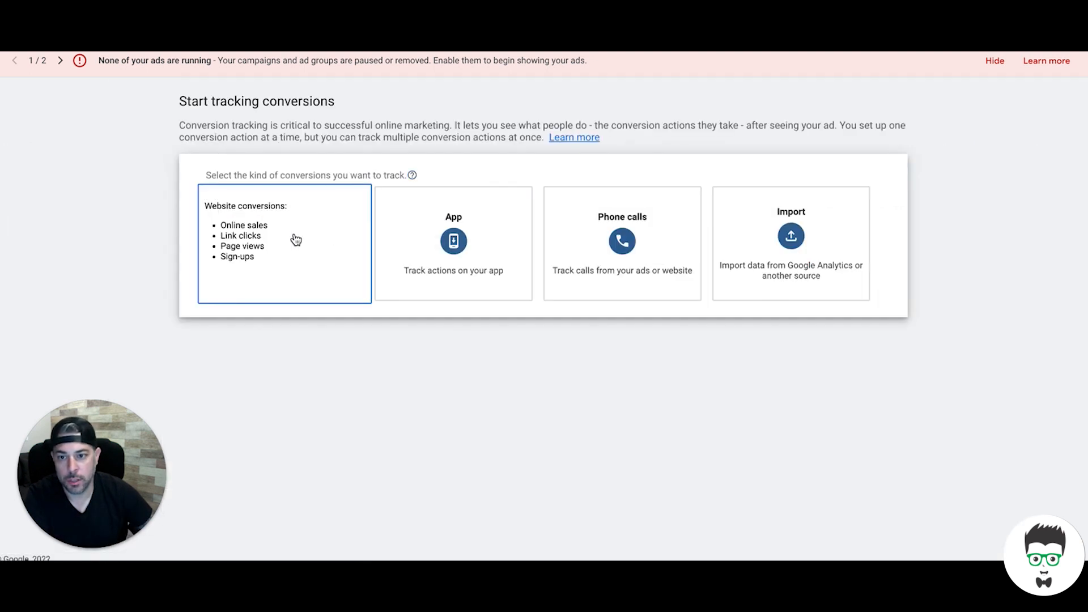
left_click(285, 243)
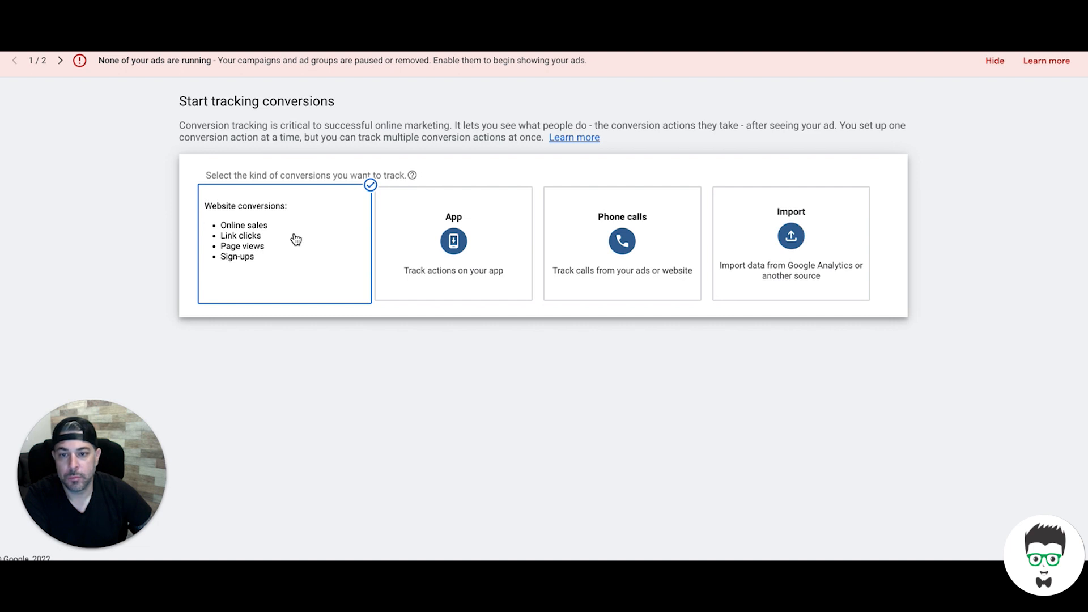
left_click(284, 244)
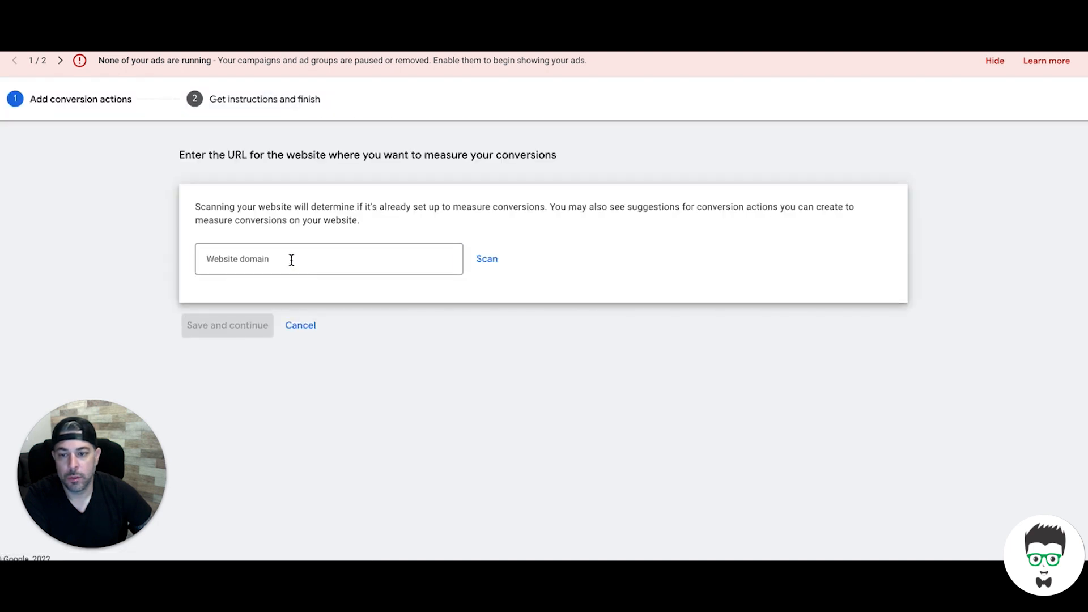
type("clciksg")
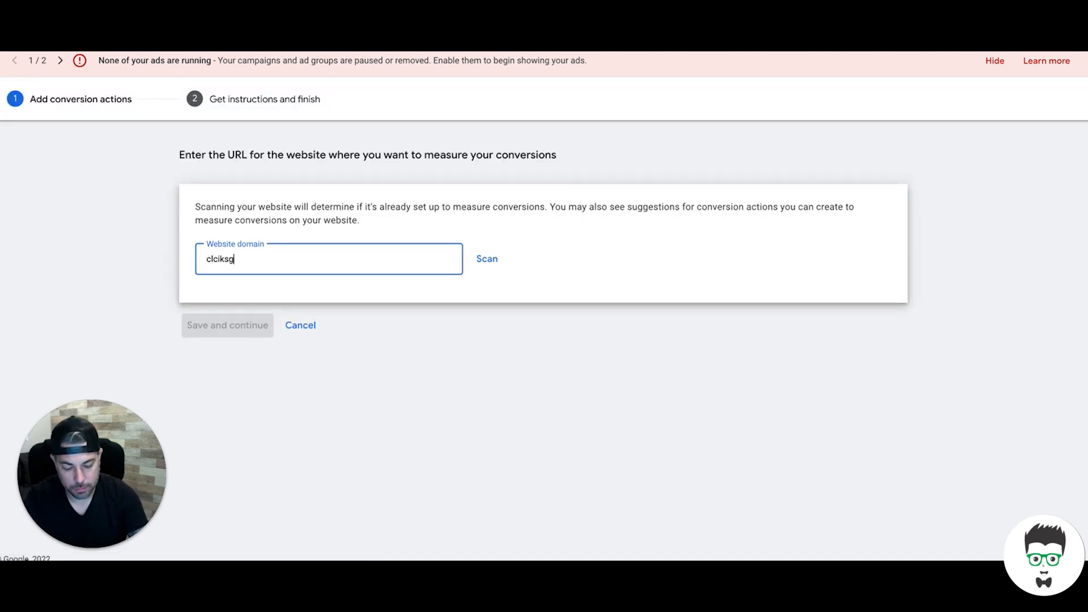
left_click(486, 258)
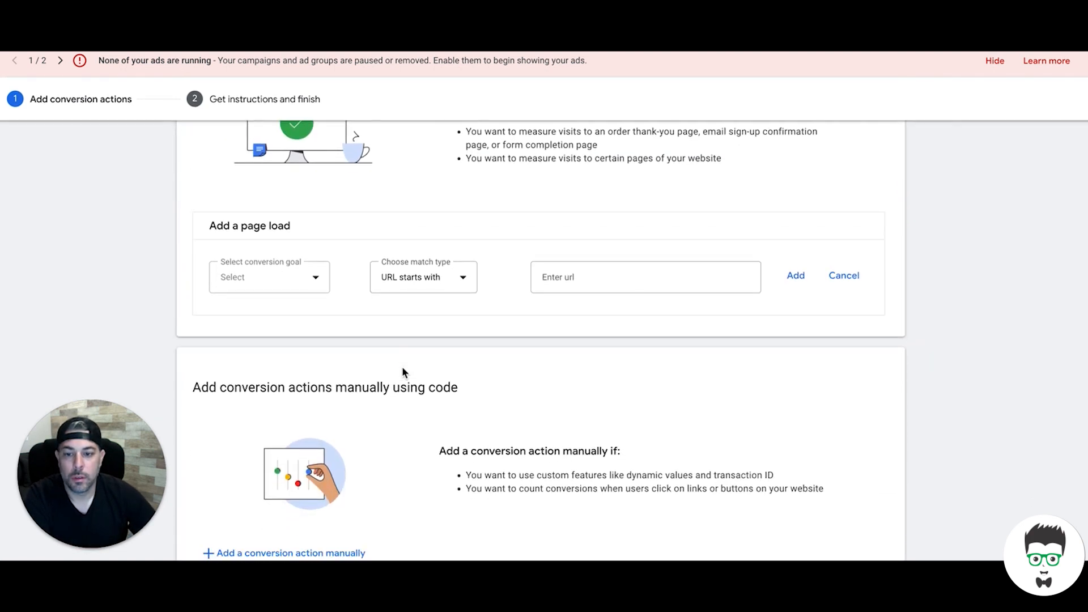
scroll("down", 3)
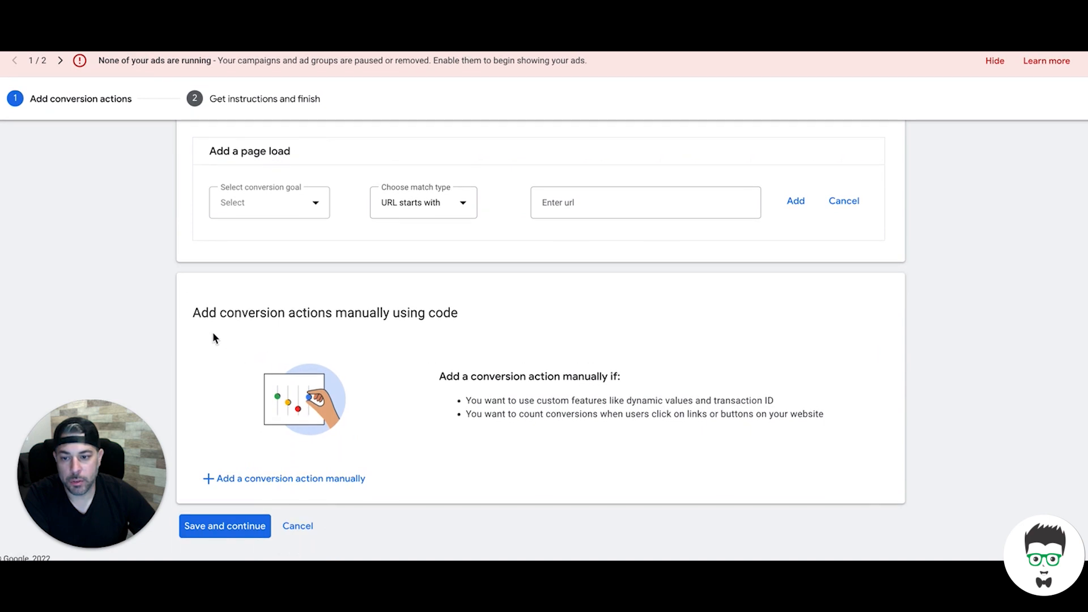
mouse_move(445, 331)
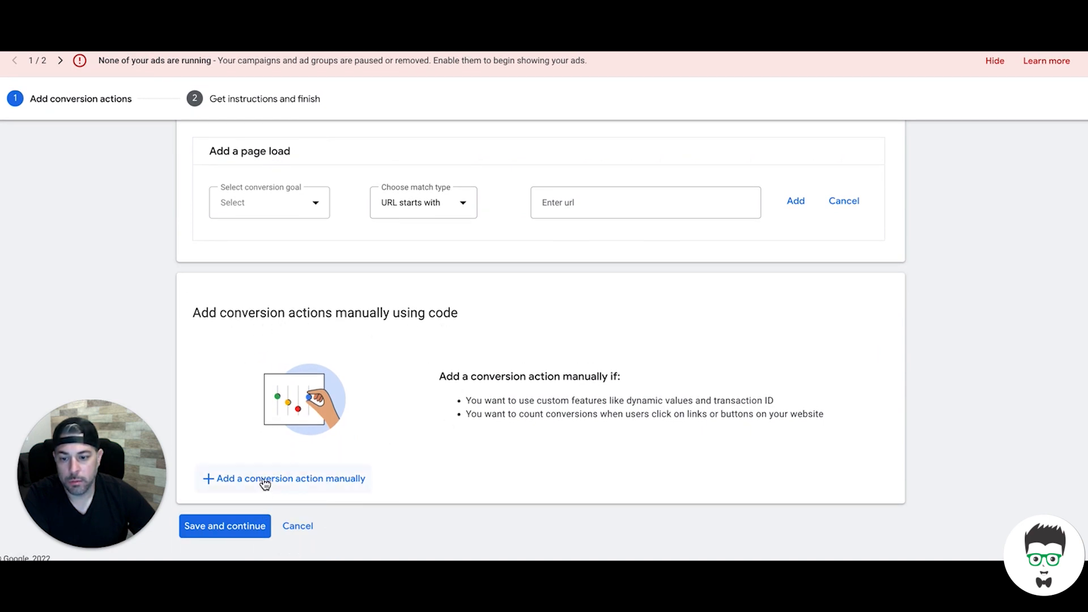
Add a manual-code conversion with goal category Contact, named 'Contact form lead 2'
left_click(283, 479)
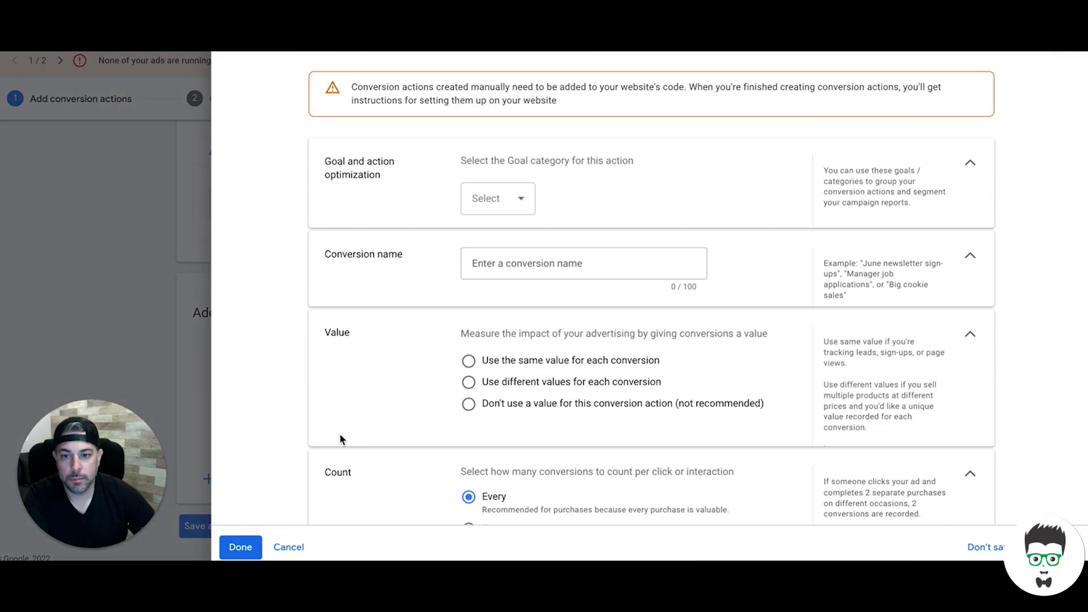
left_click(497, 198)
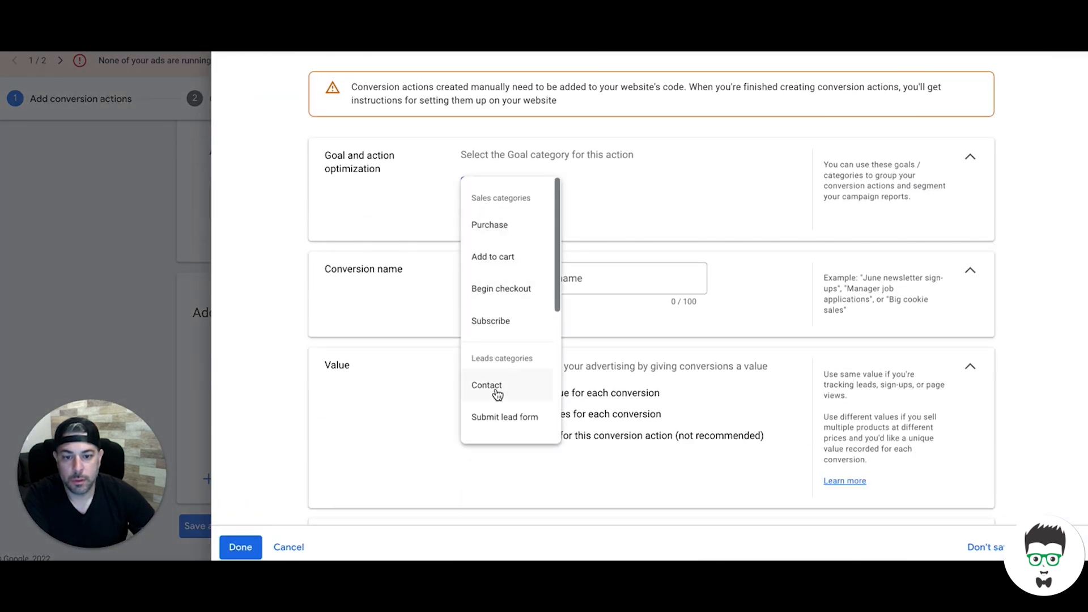
scroll("down", 3)
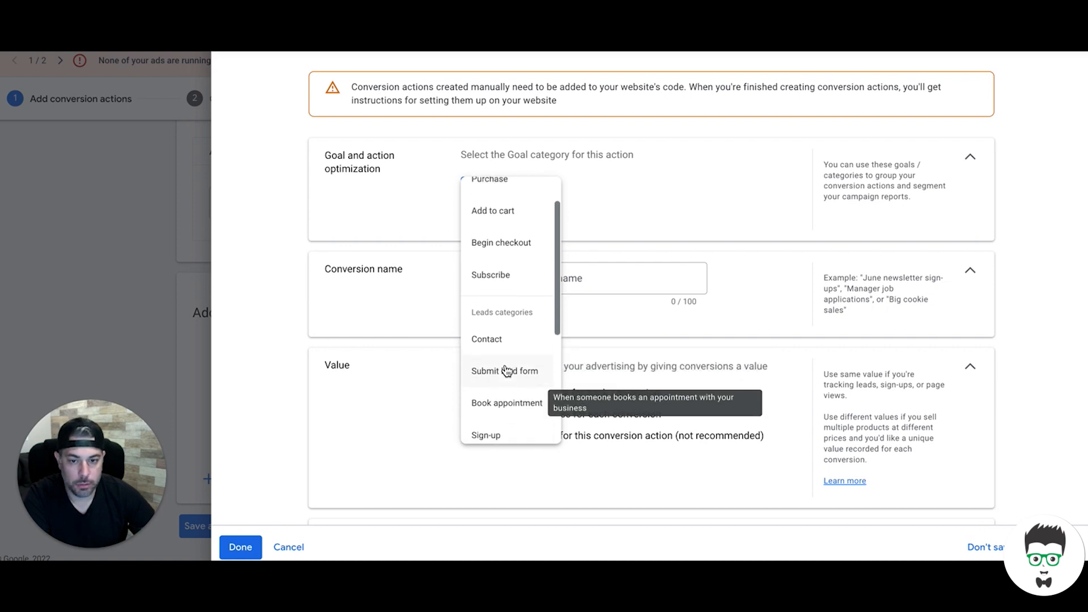
left_click(487, 339)
type("Contact")
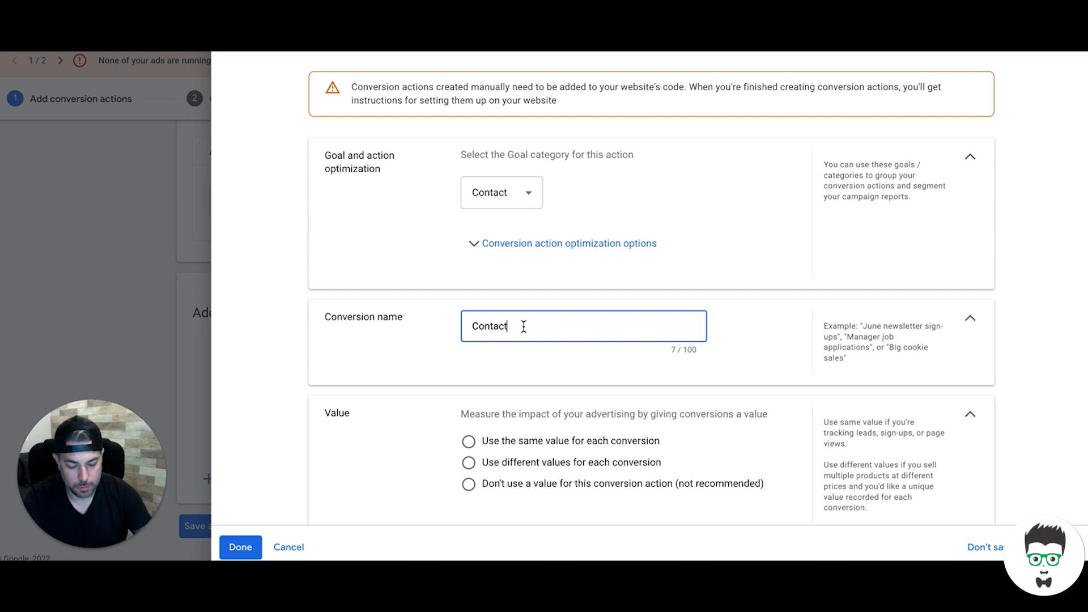
type("form")
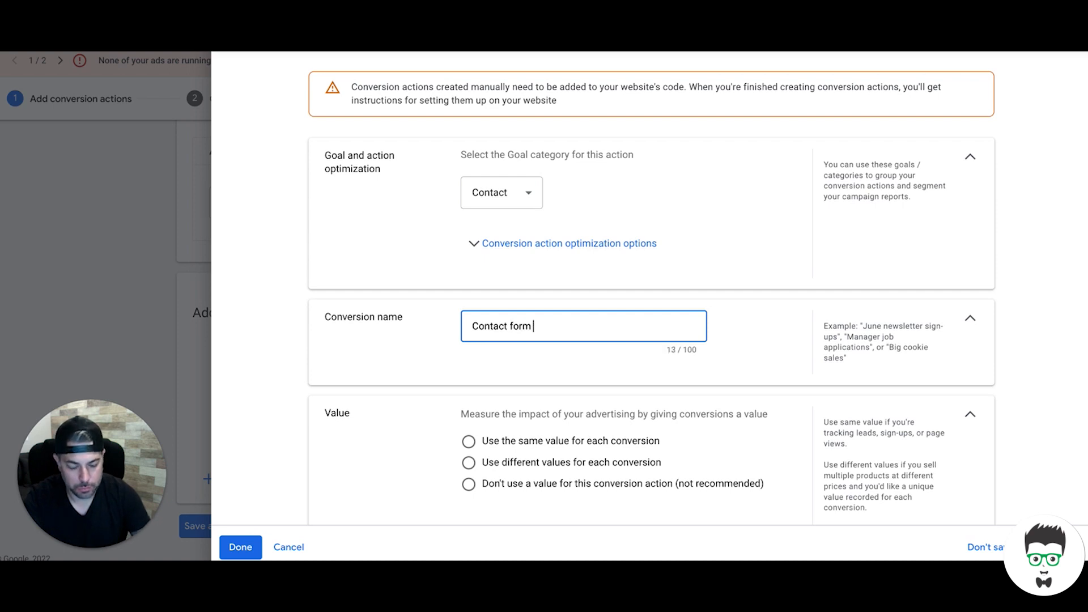
type("lead 2")
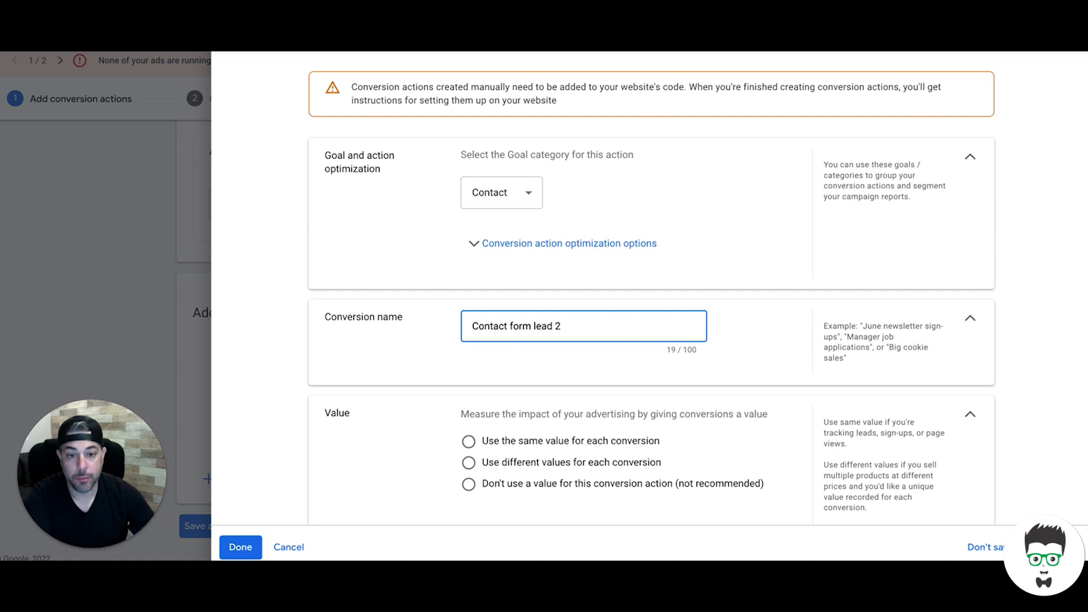
Set Contact form lead 2 to use no value and count one conversion per interaction
scroll("down", 3)
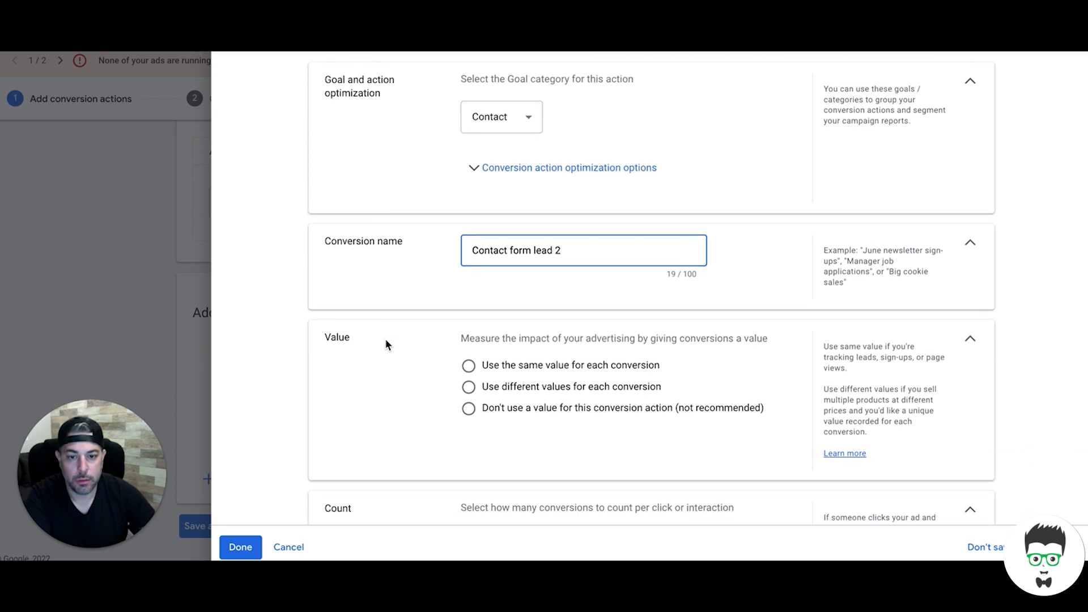
mouse_move(609, 358)
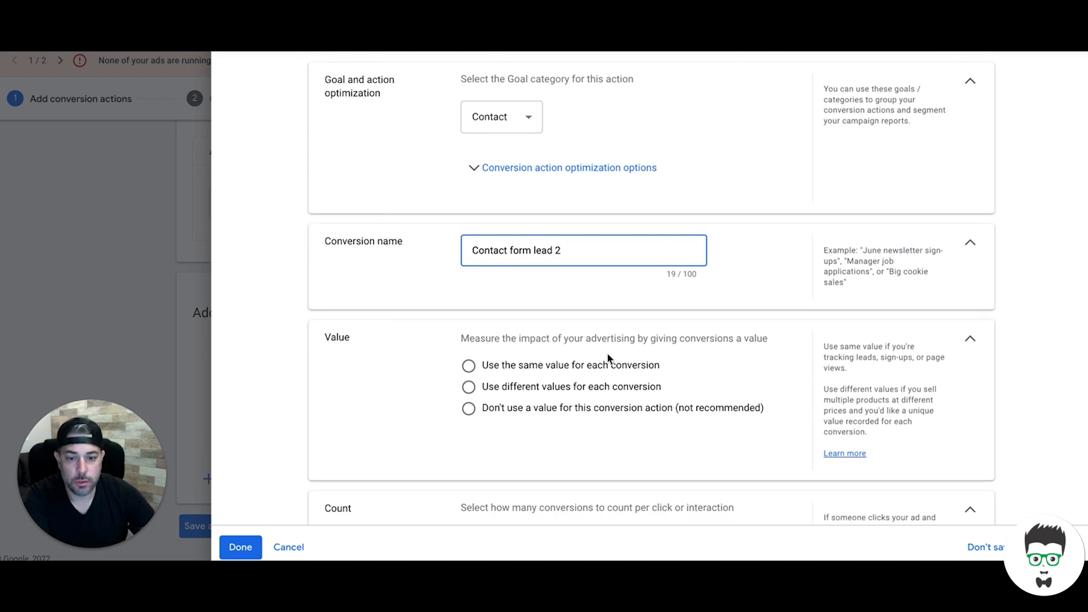
left_click(469, 409)
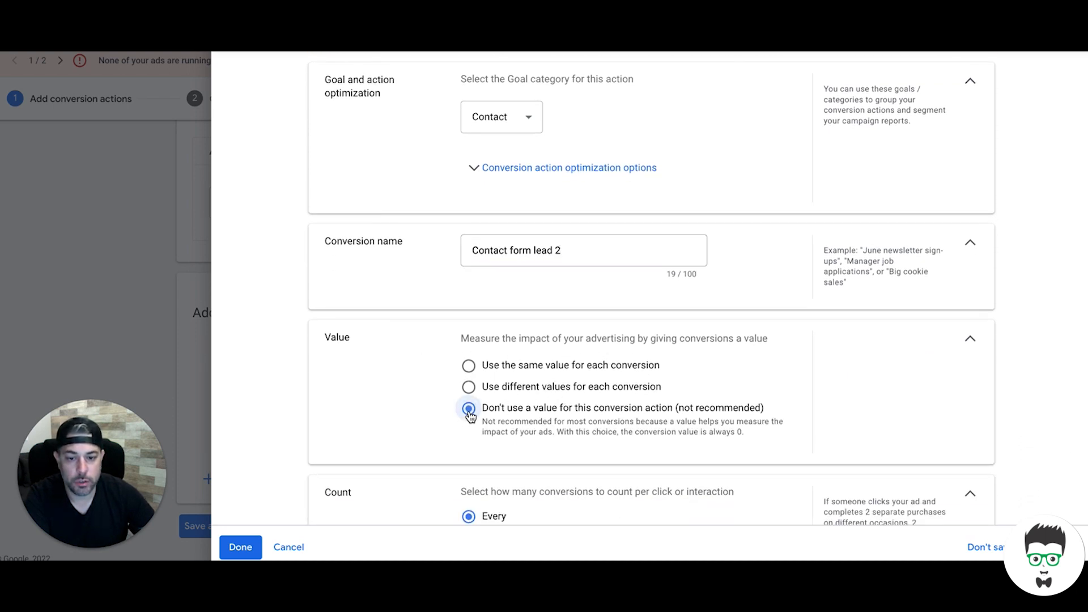
scroll("down", 3)
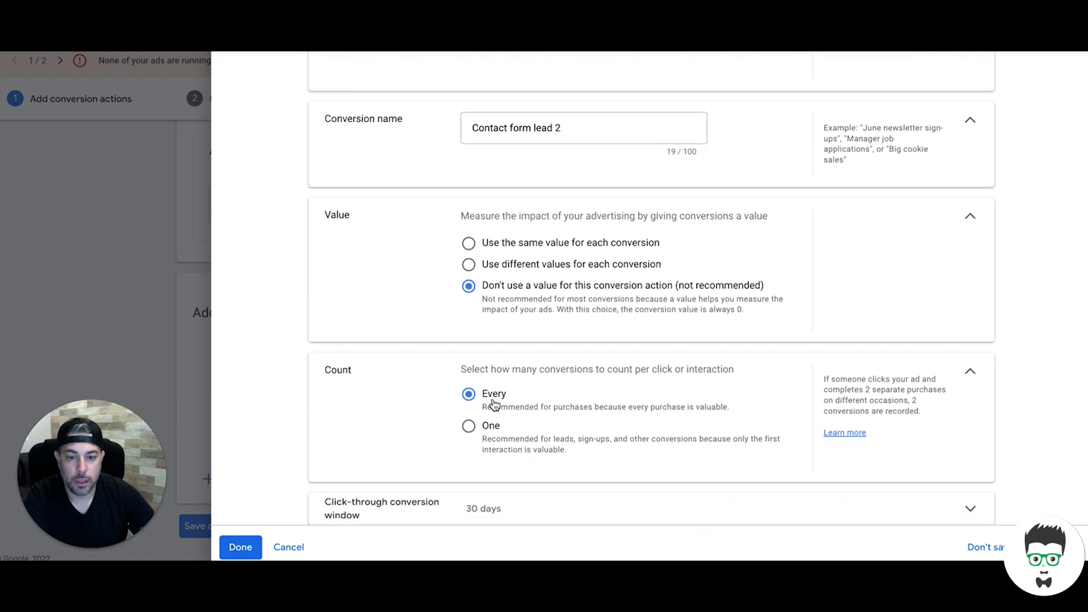
left_click(469, 426)
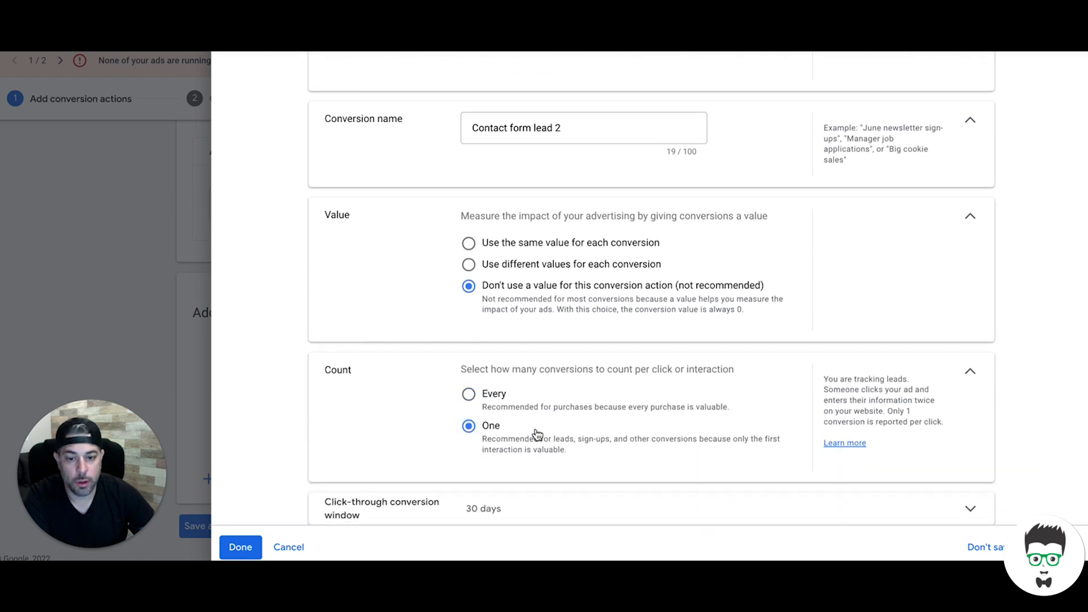
Finish editing the action's settings and save it to reach the setup instructions
scroll("down", 3)
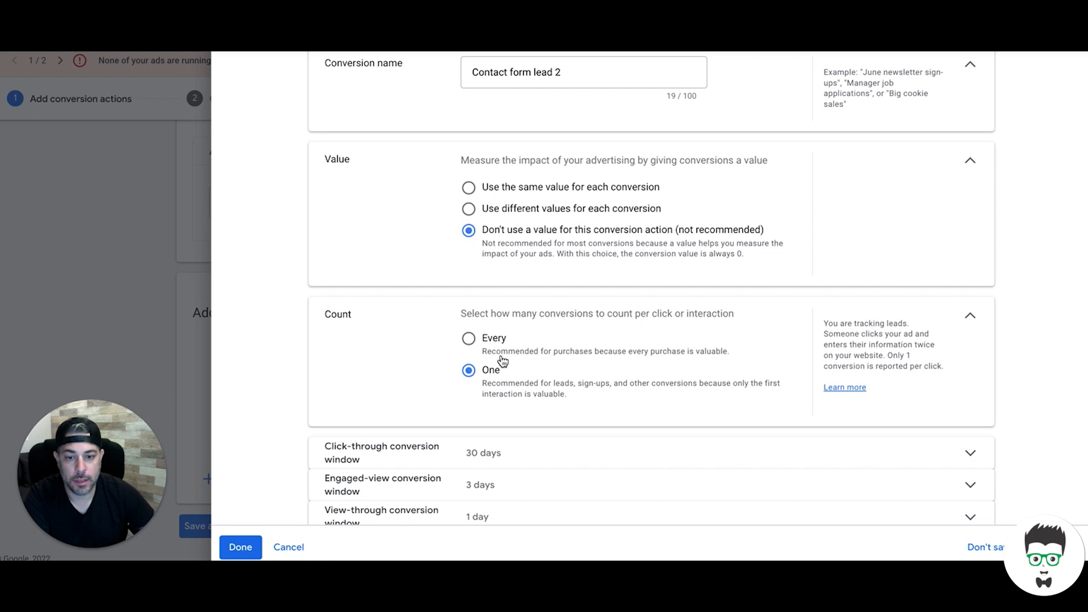
mouse_move(400, 340)
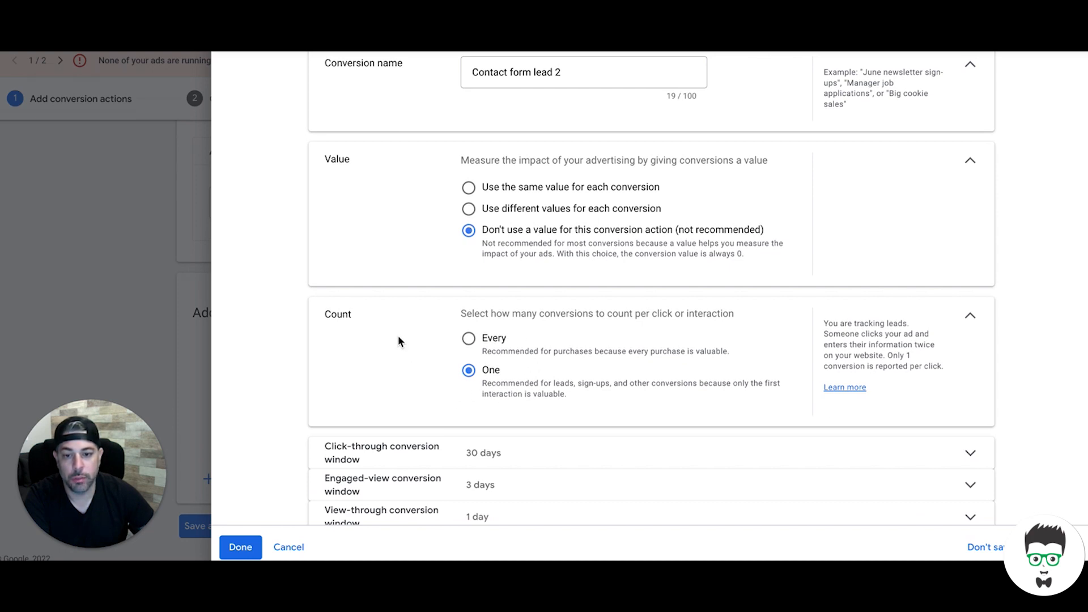
scroll("down", 3)
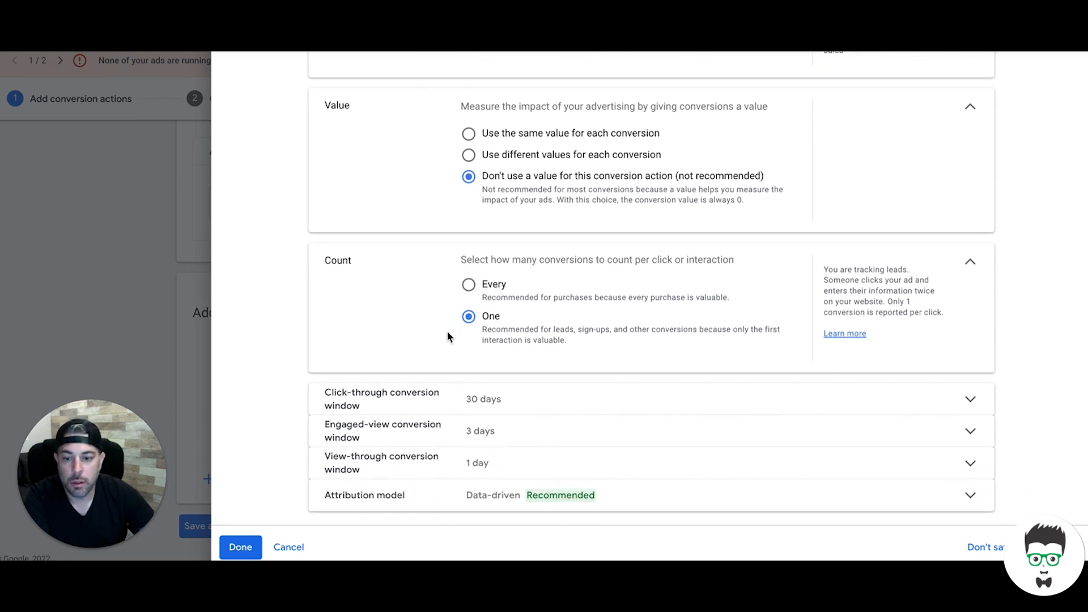
mouse_move(489, 414)
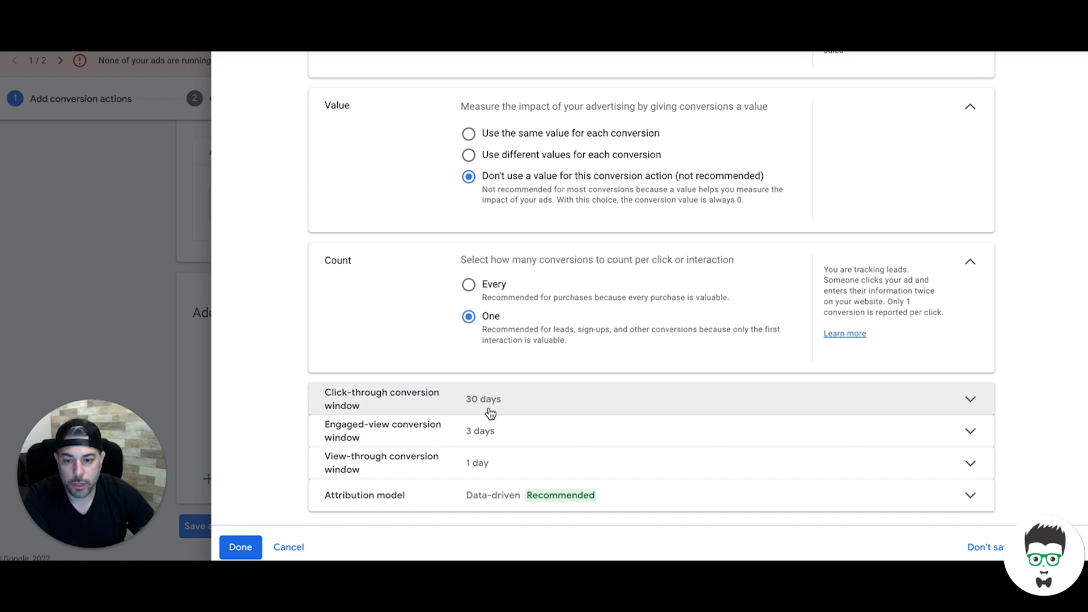
mouse_move(483, 431)
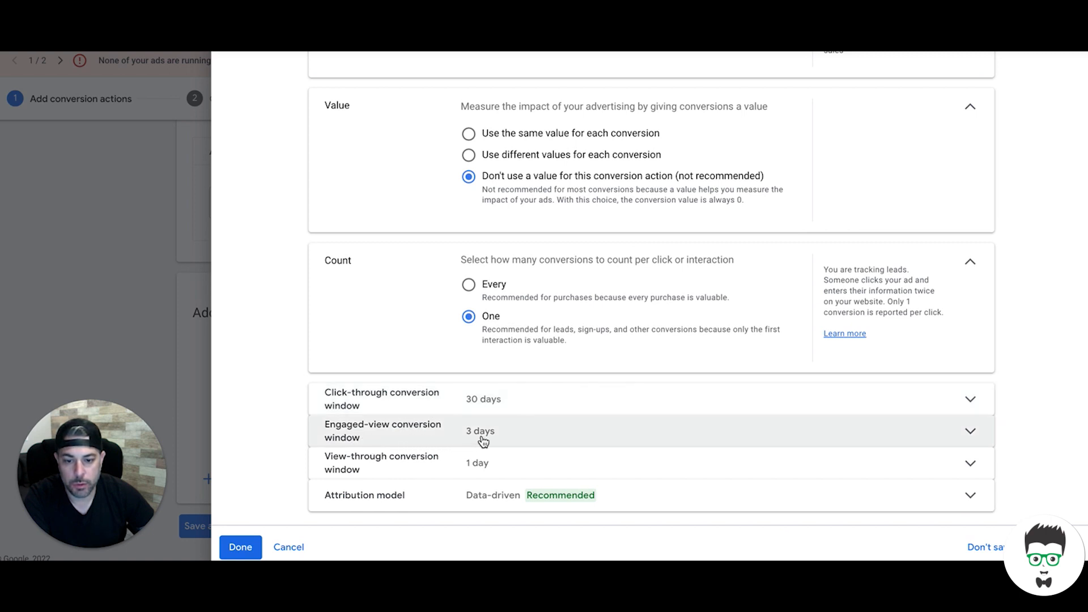
mouse_move(369, 514)
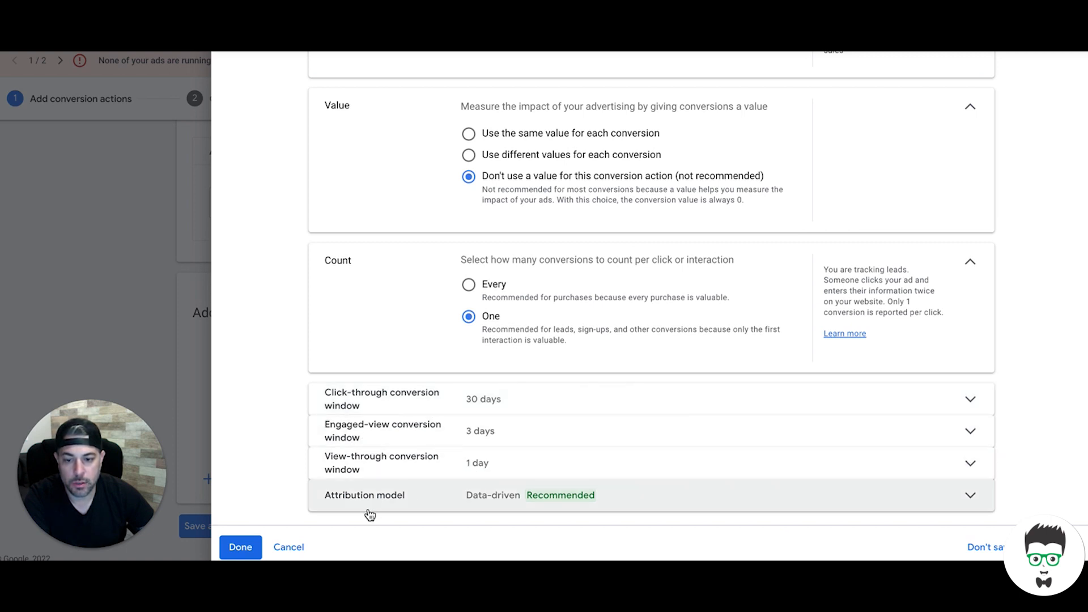
mouse_move(560, 510)
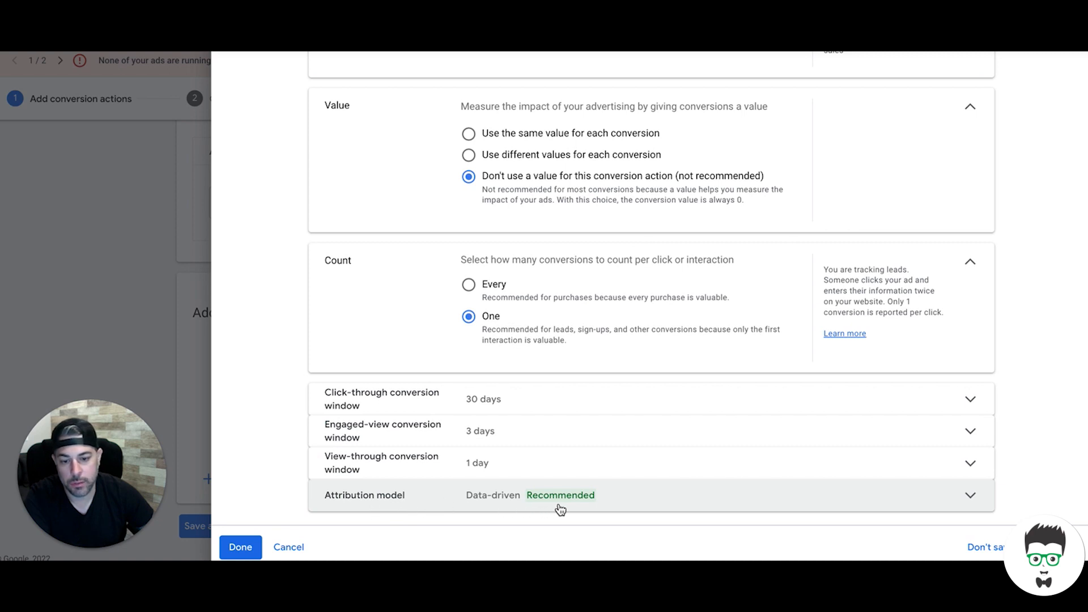
mouse_move(380, 327)
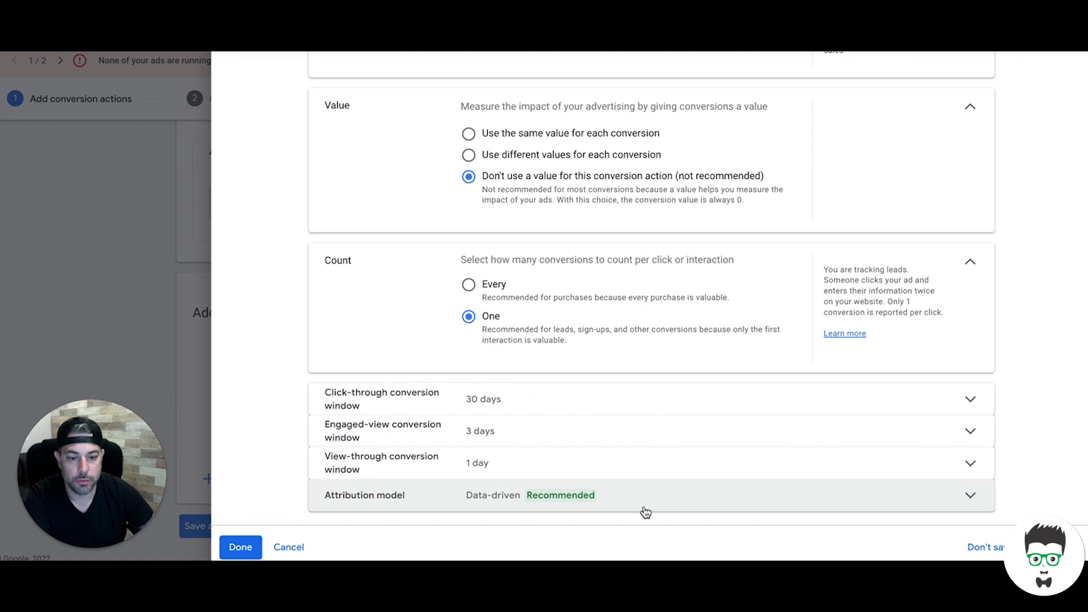
mouse_move(560, 501)
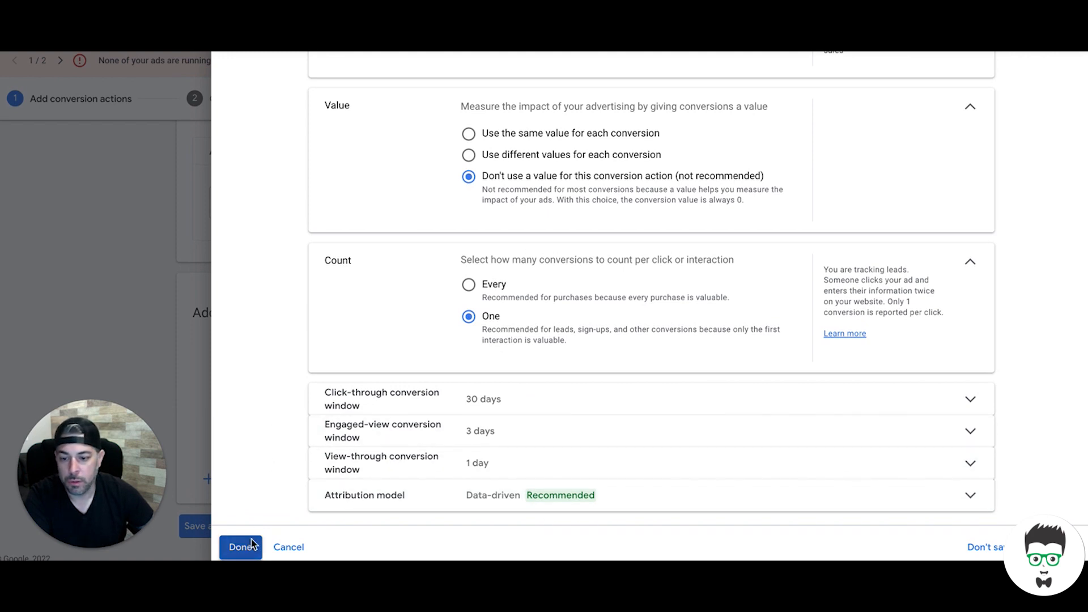
left_click(241, 547)
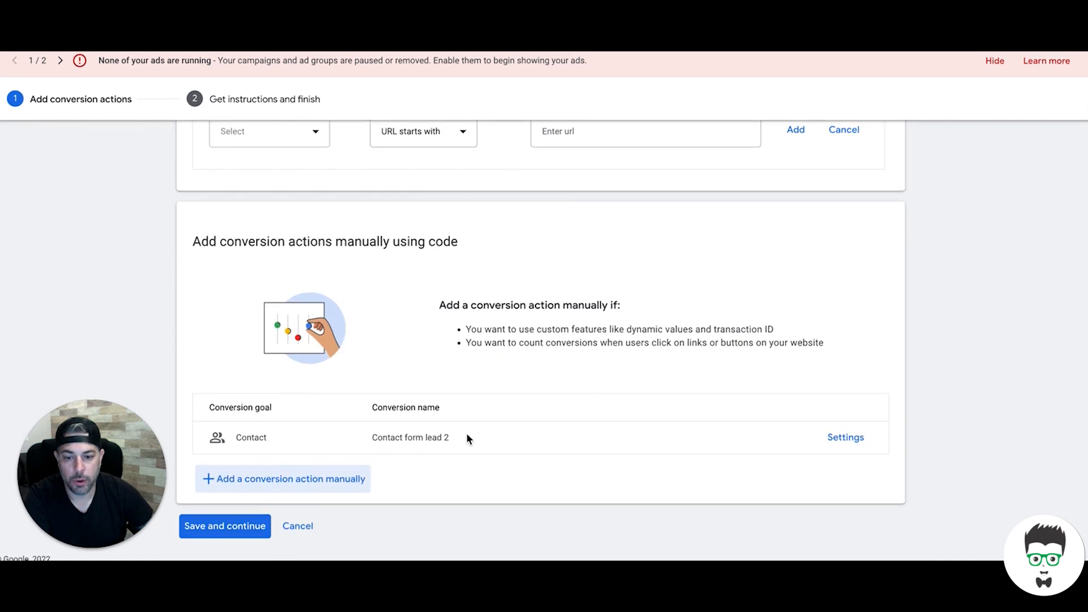
mouse_move(479, 439)
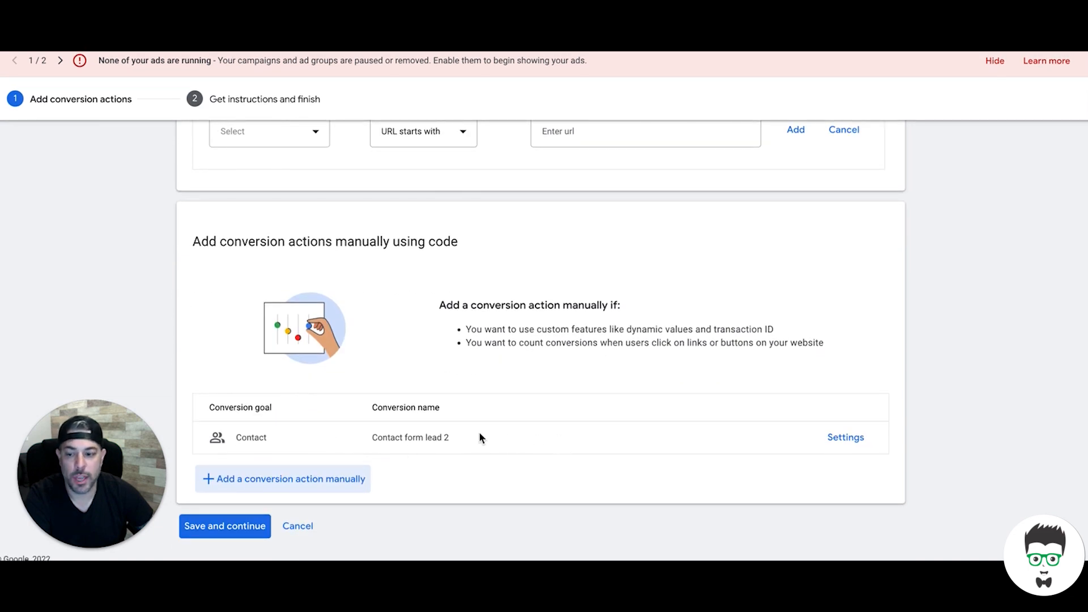
left_click(225, 526)
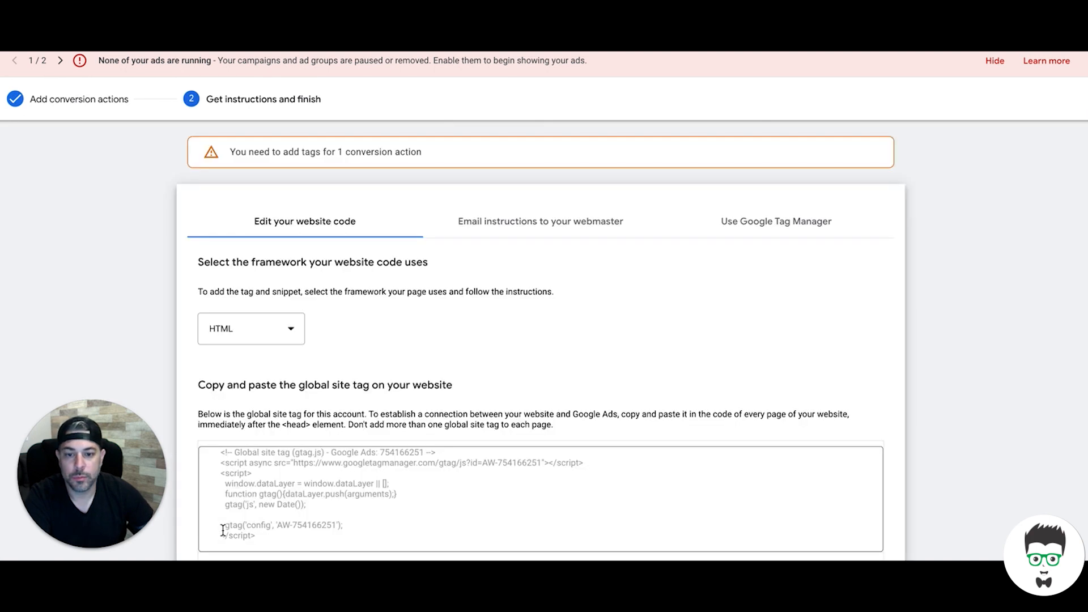
scroll("down", 3)
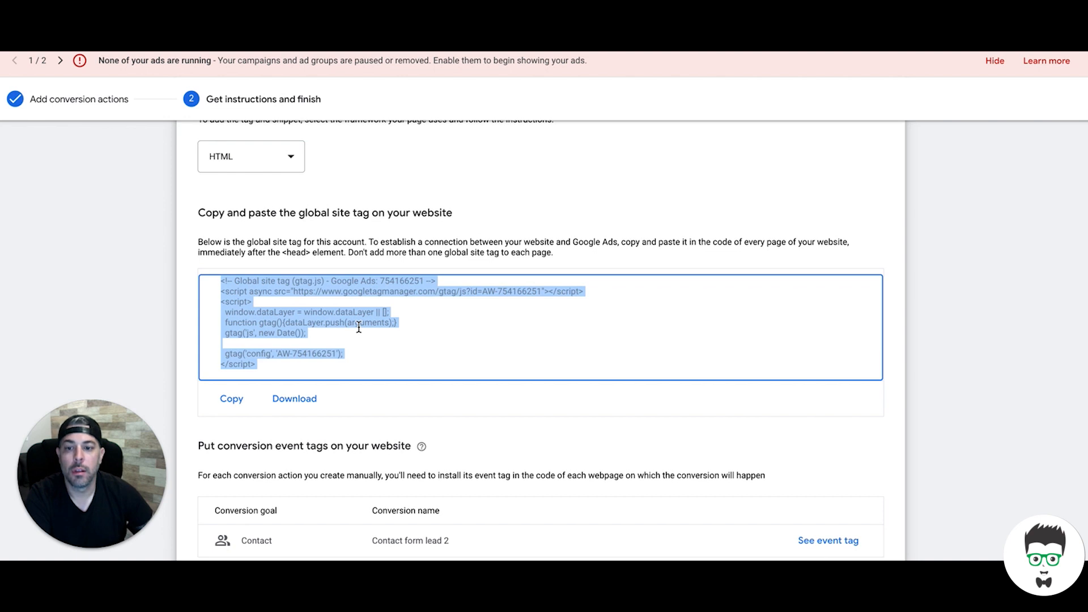
mouse_move(319, 333)
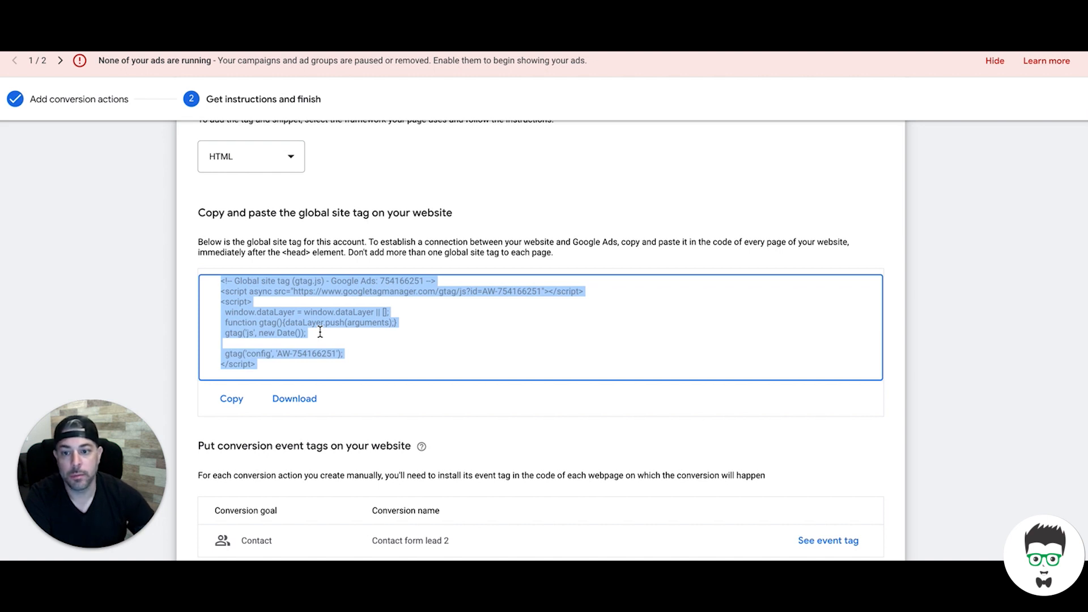
scroll("down", 3)
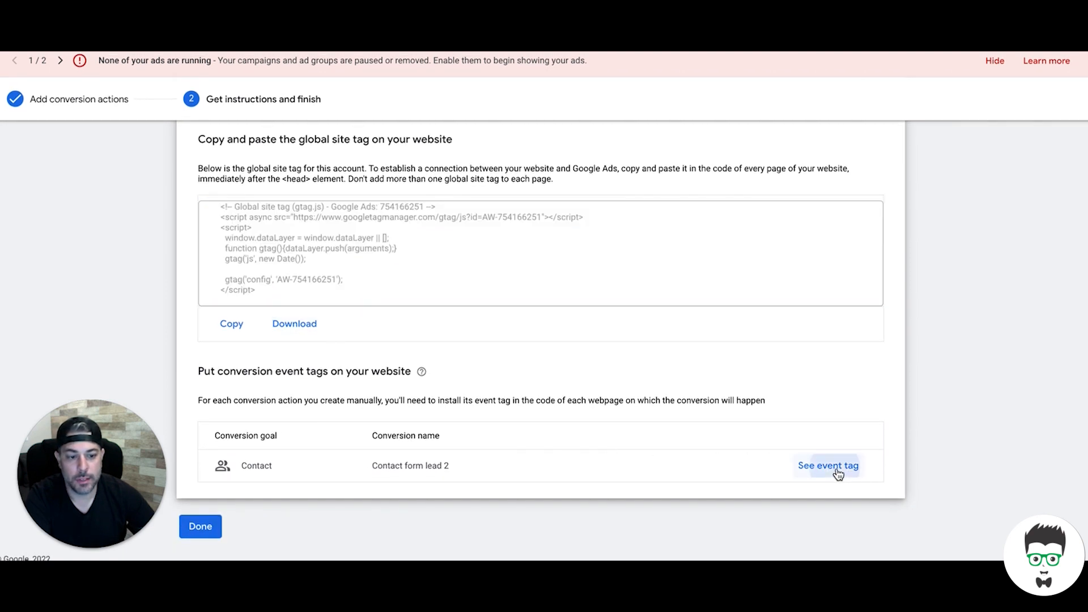
left_click(828, 466)
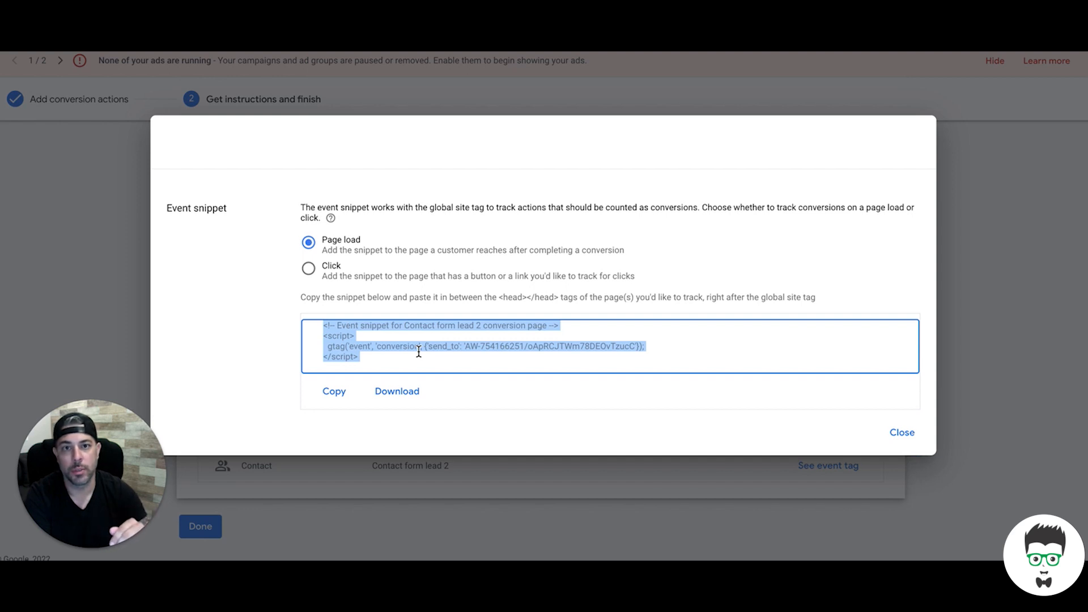
mouse_move(684, 395)
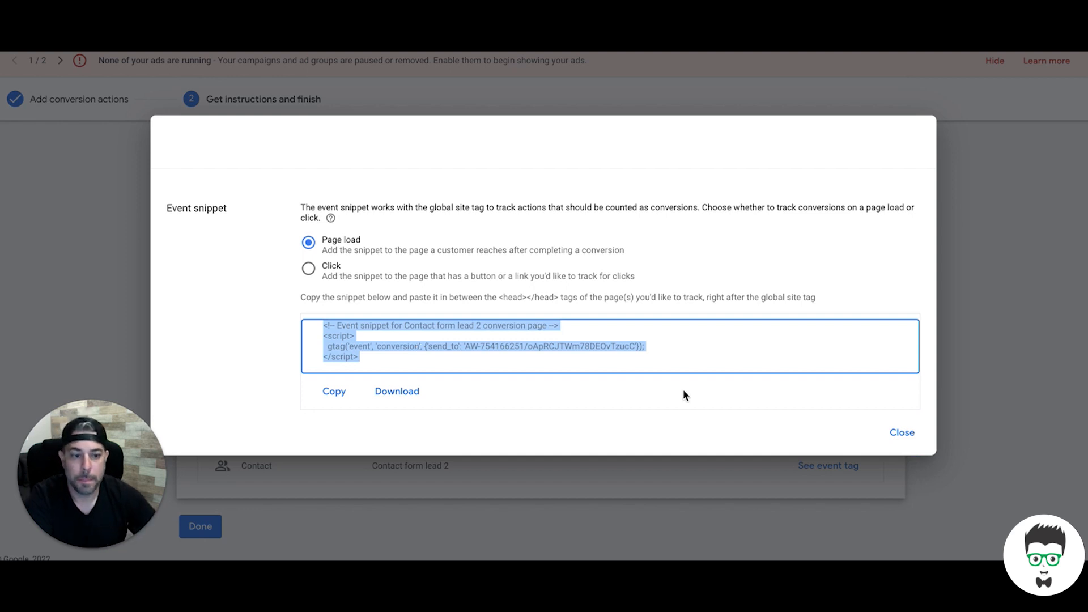
left_click(902, 433)
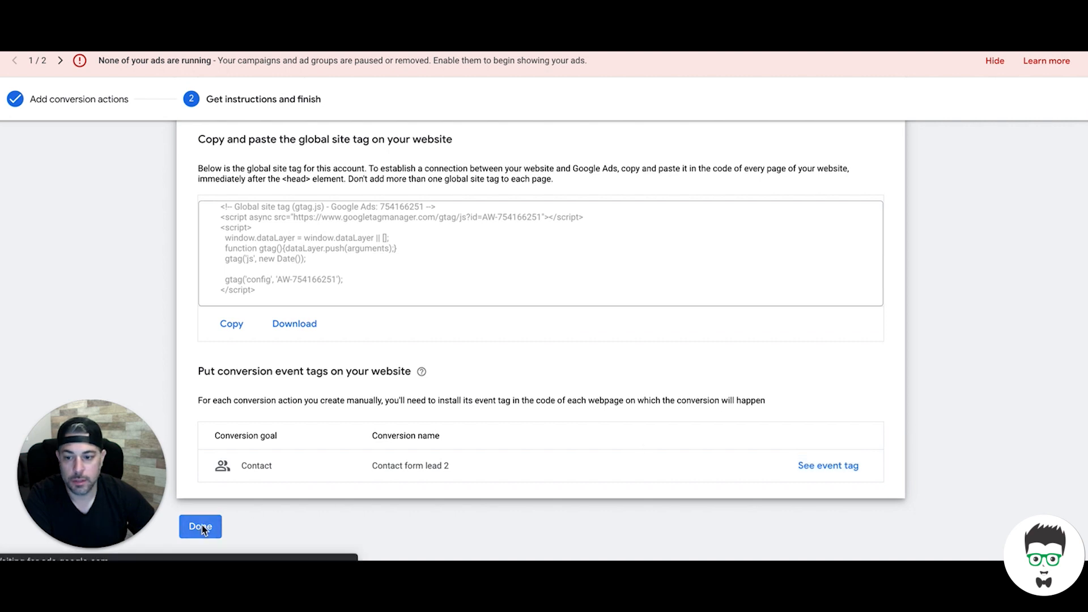
Complete the Contact form lead 2 setup and return to the conversions summary
left_click(200, 526)
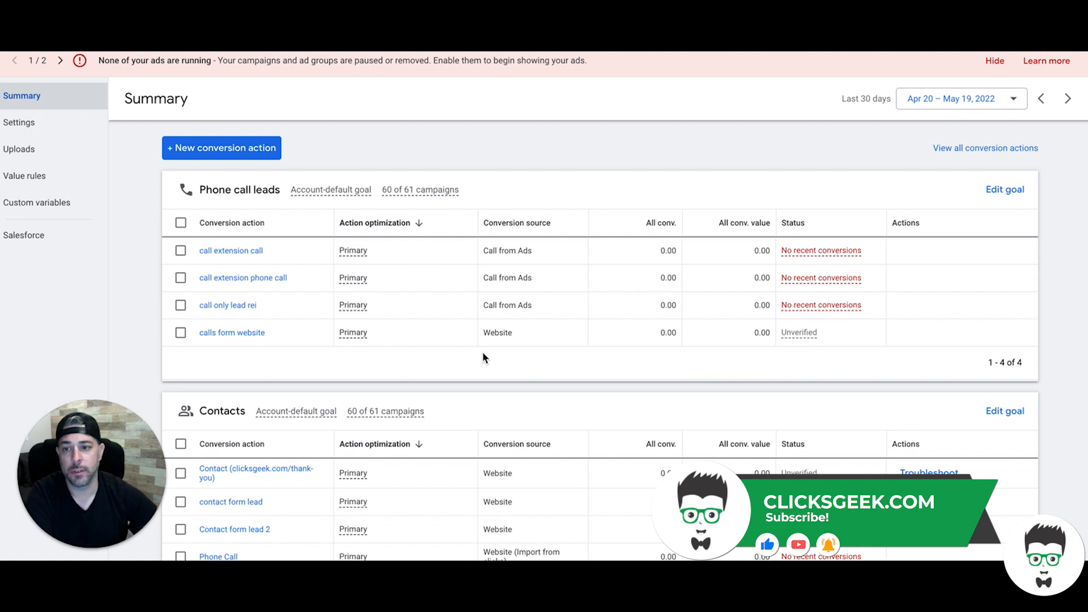
mouse_move(401, 158)
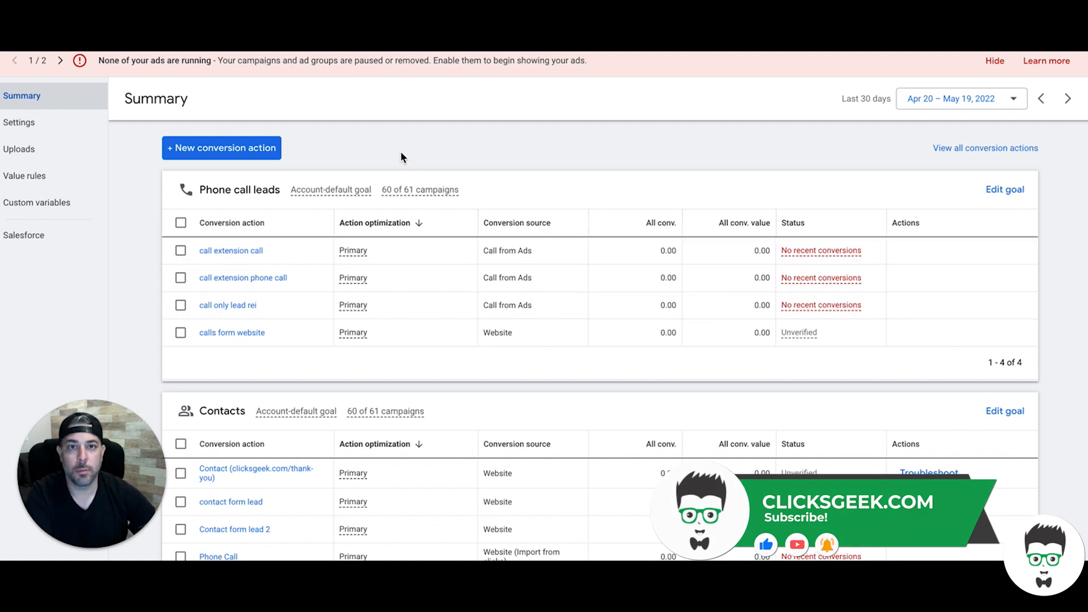